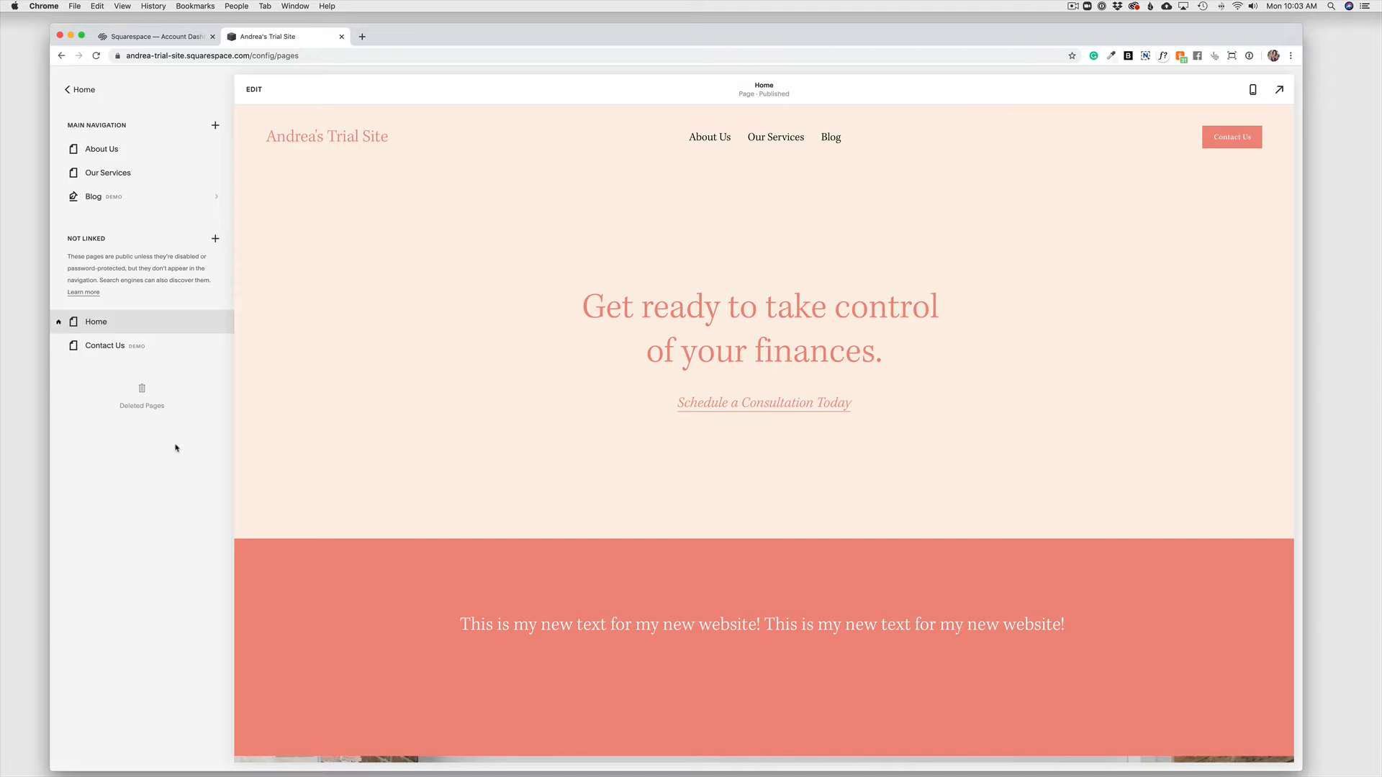
mouse_move(374, 462)
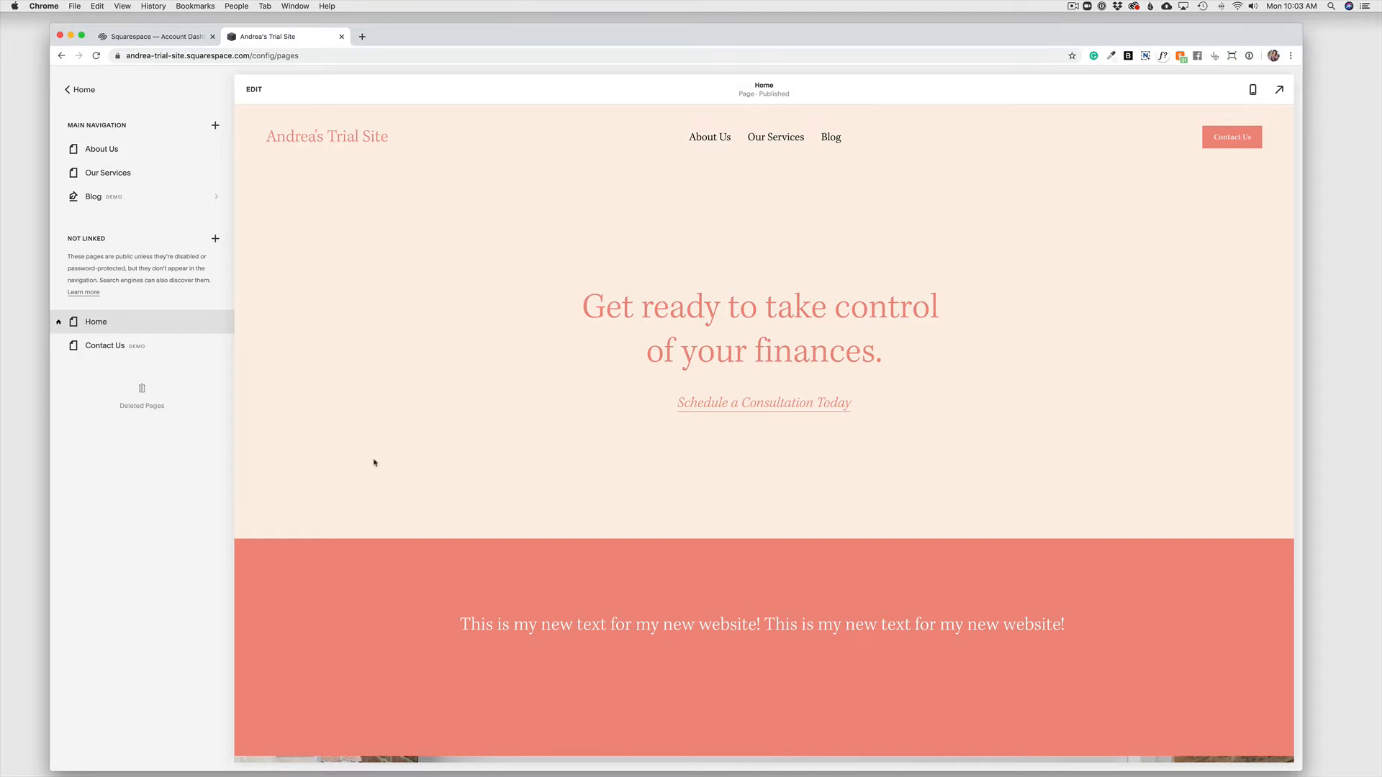
Step: Scroll through the homepage preview to review its sections down to Our Services
scroll("down", 3)
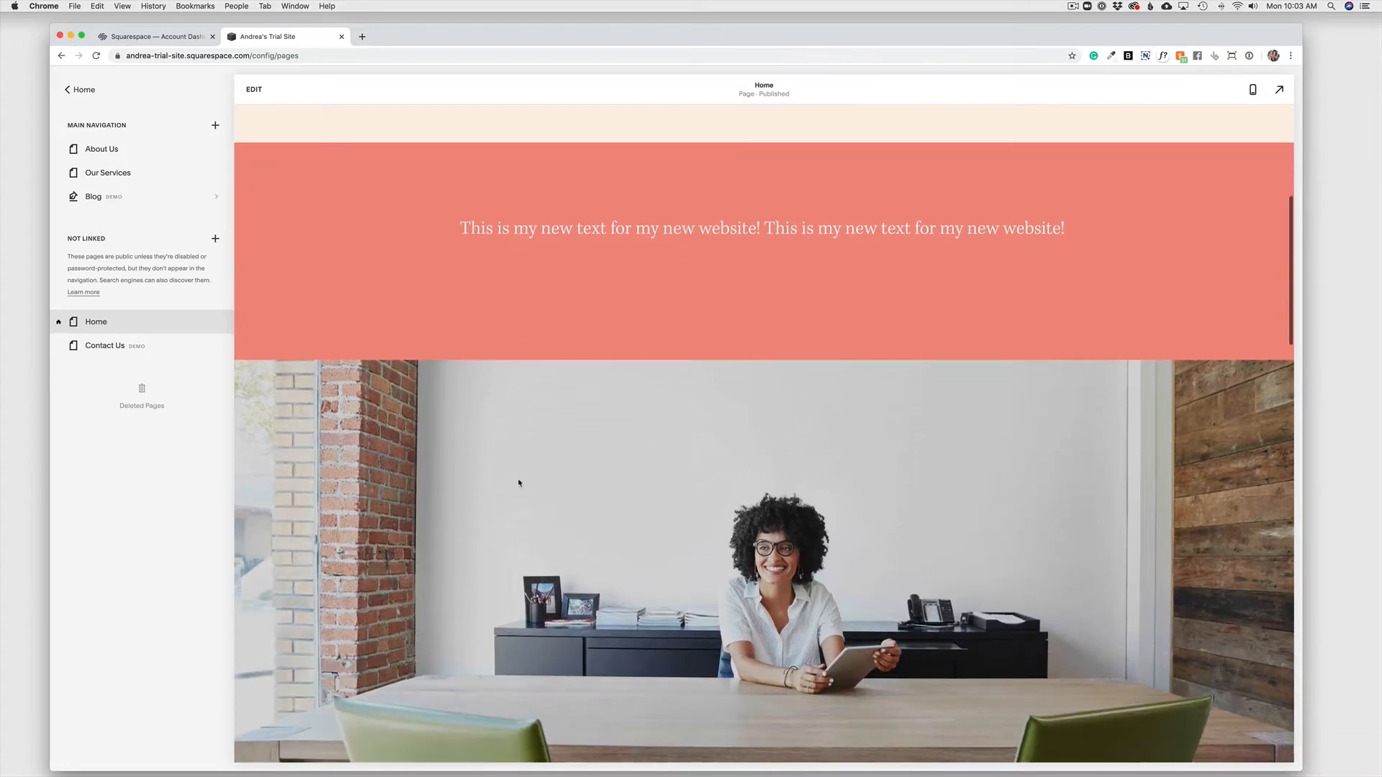
scroll("down", 3)
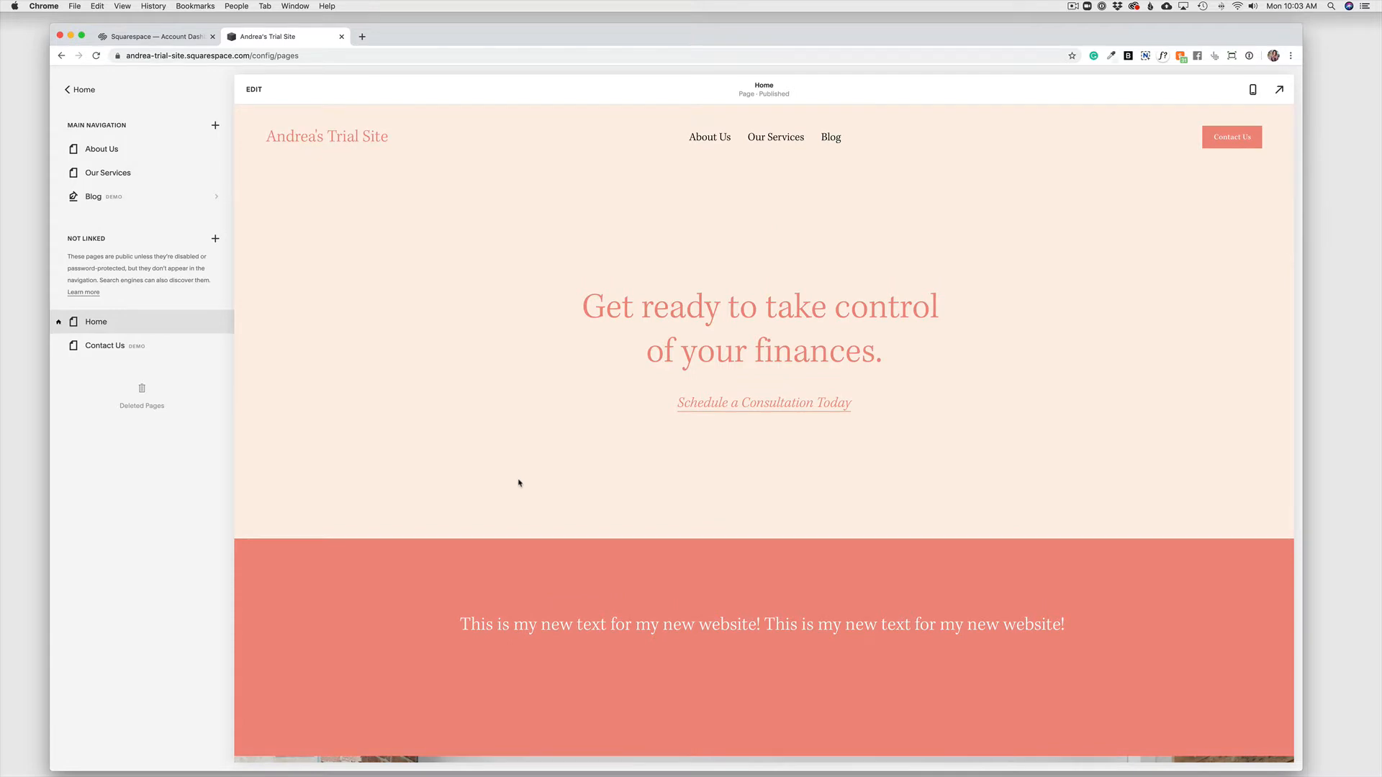
scroll("down", 3)
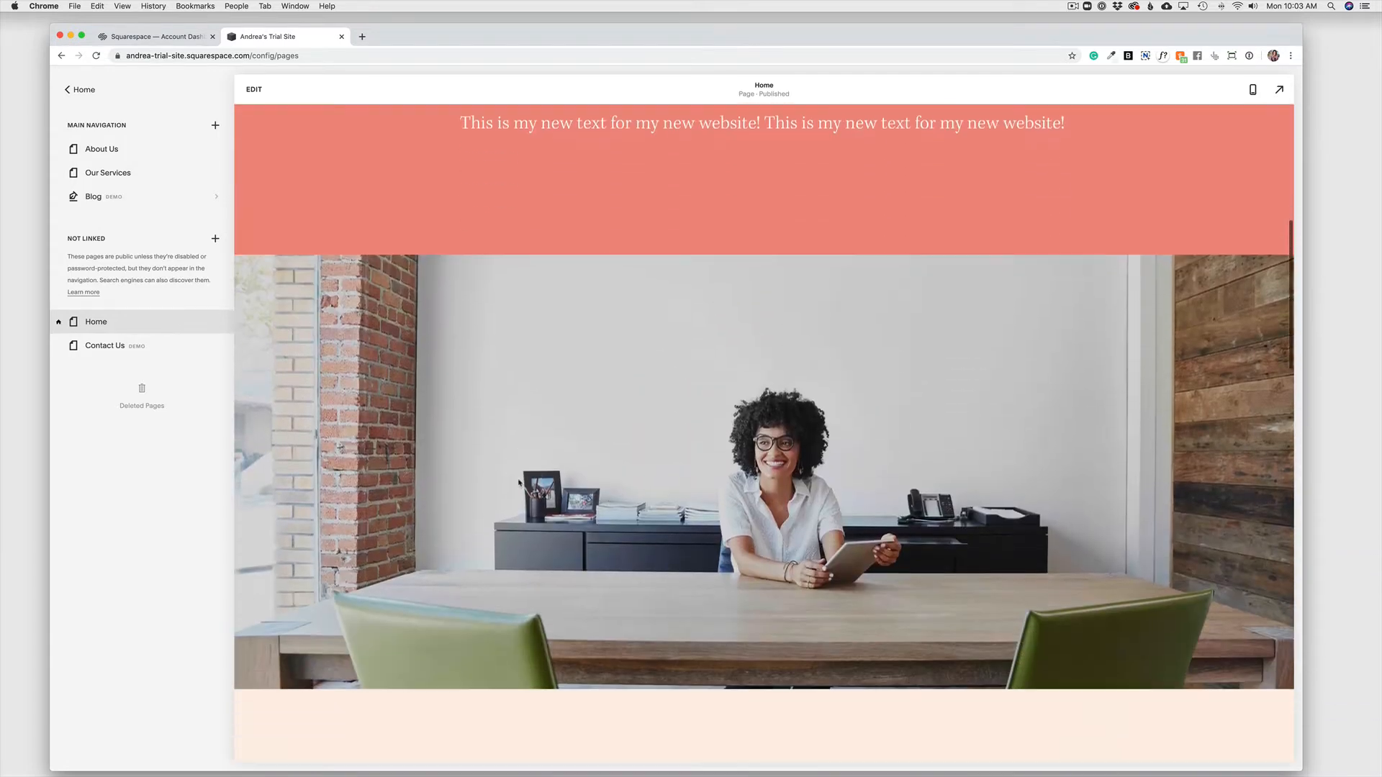
scroll("down", 3)
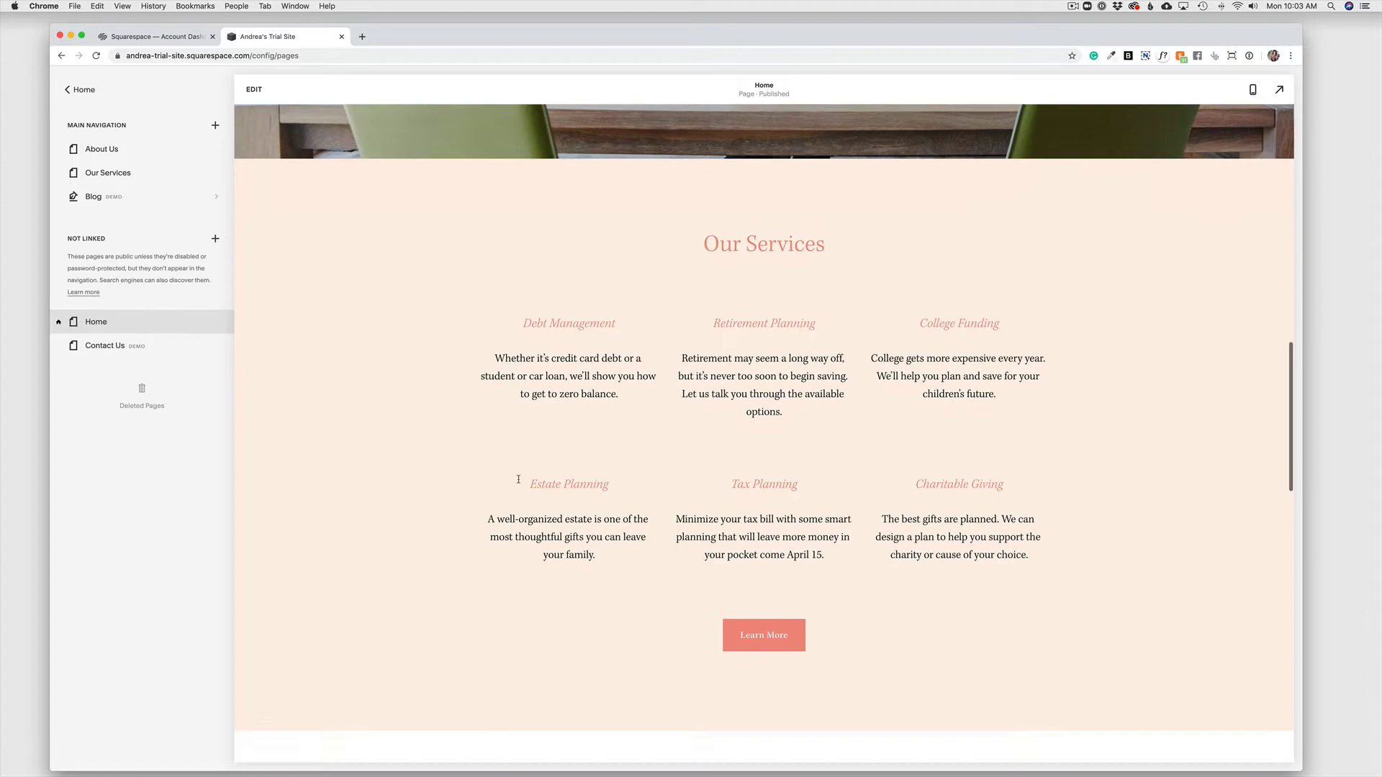
scroll("down", 3)
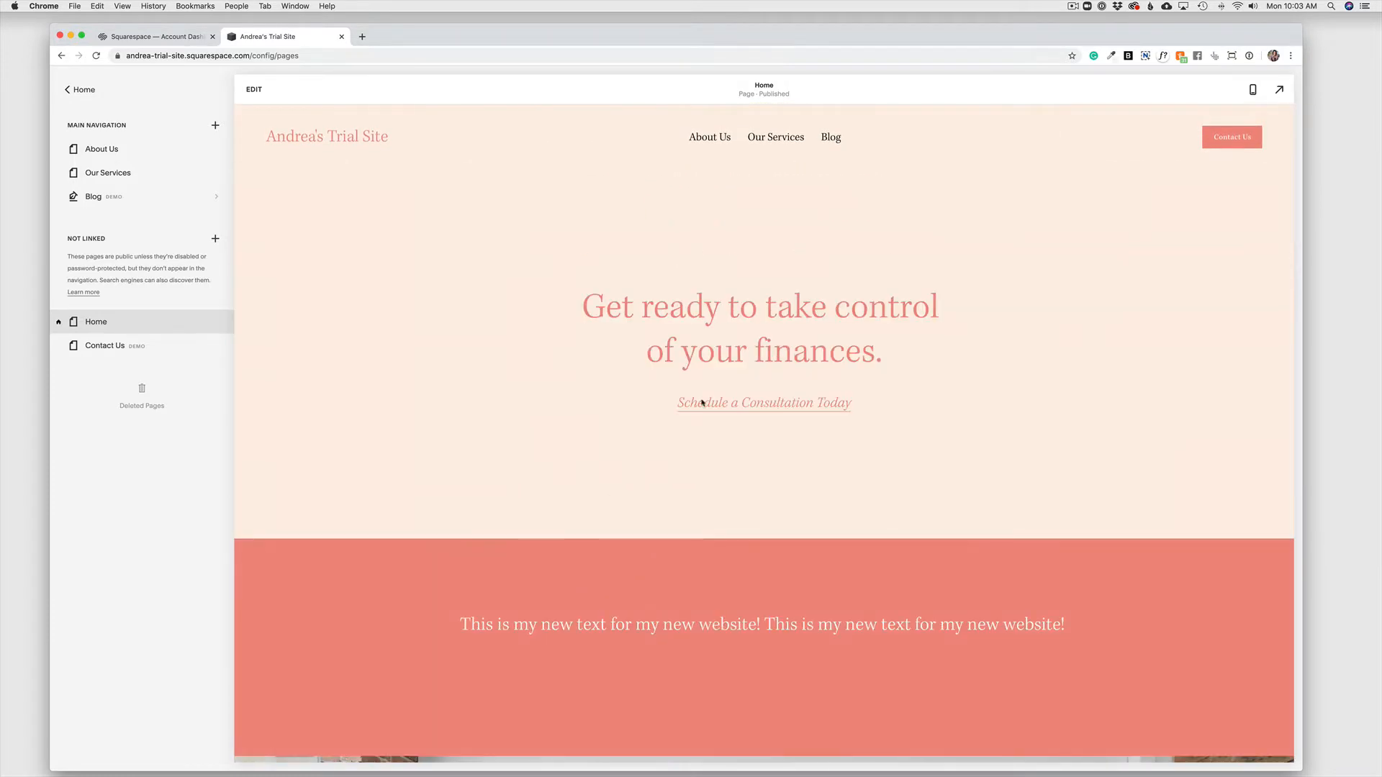
scroll("down", 3)
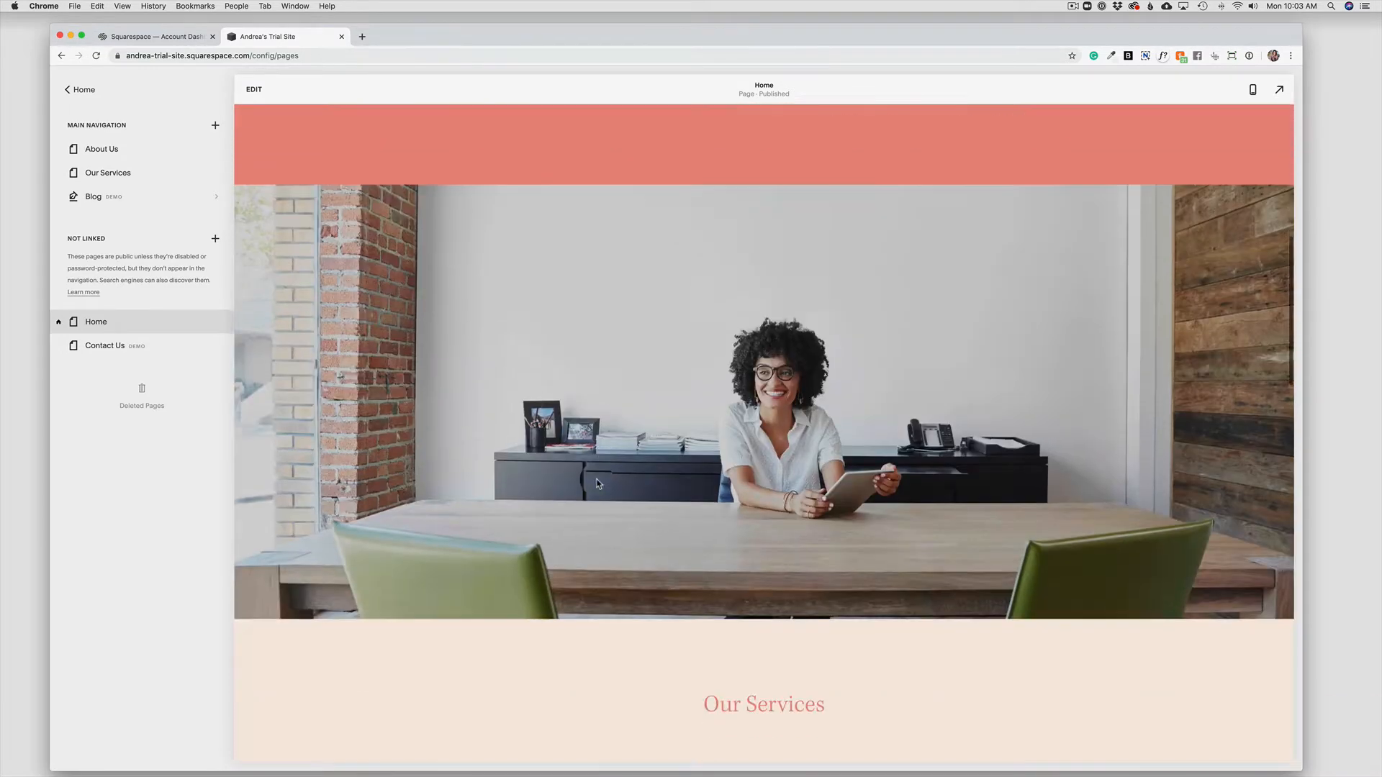
scroll("down", 3)
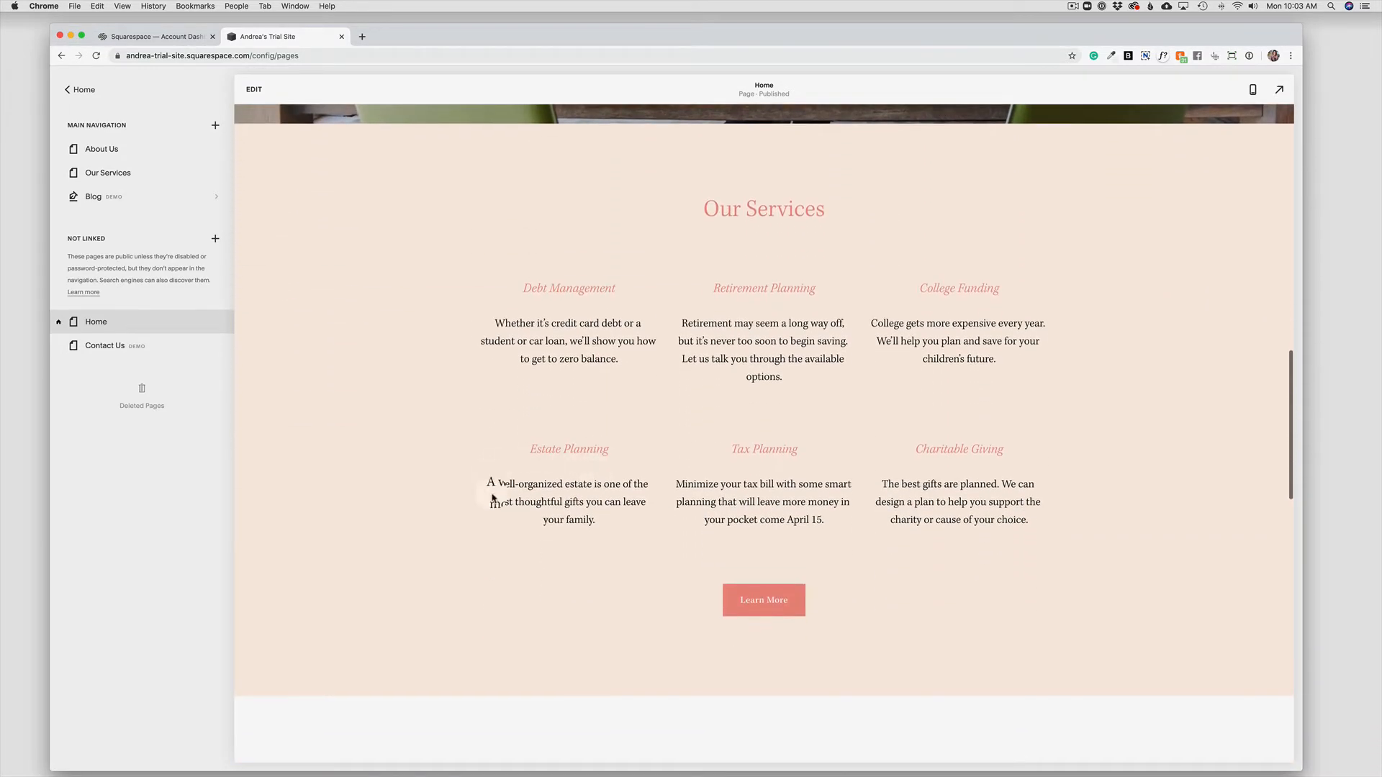
scroll("down", 3)
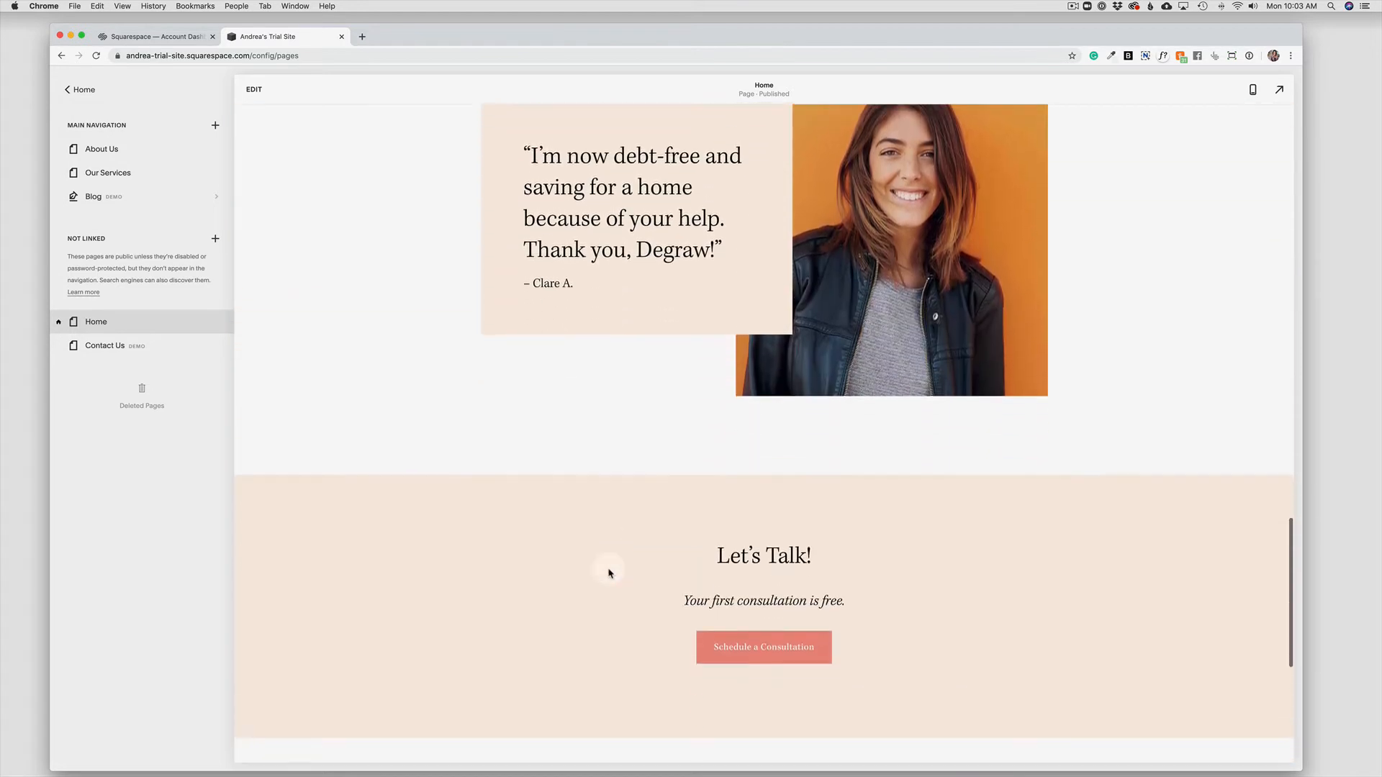
scroll("down", 3)
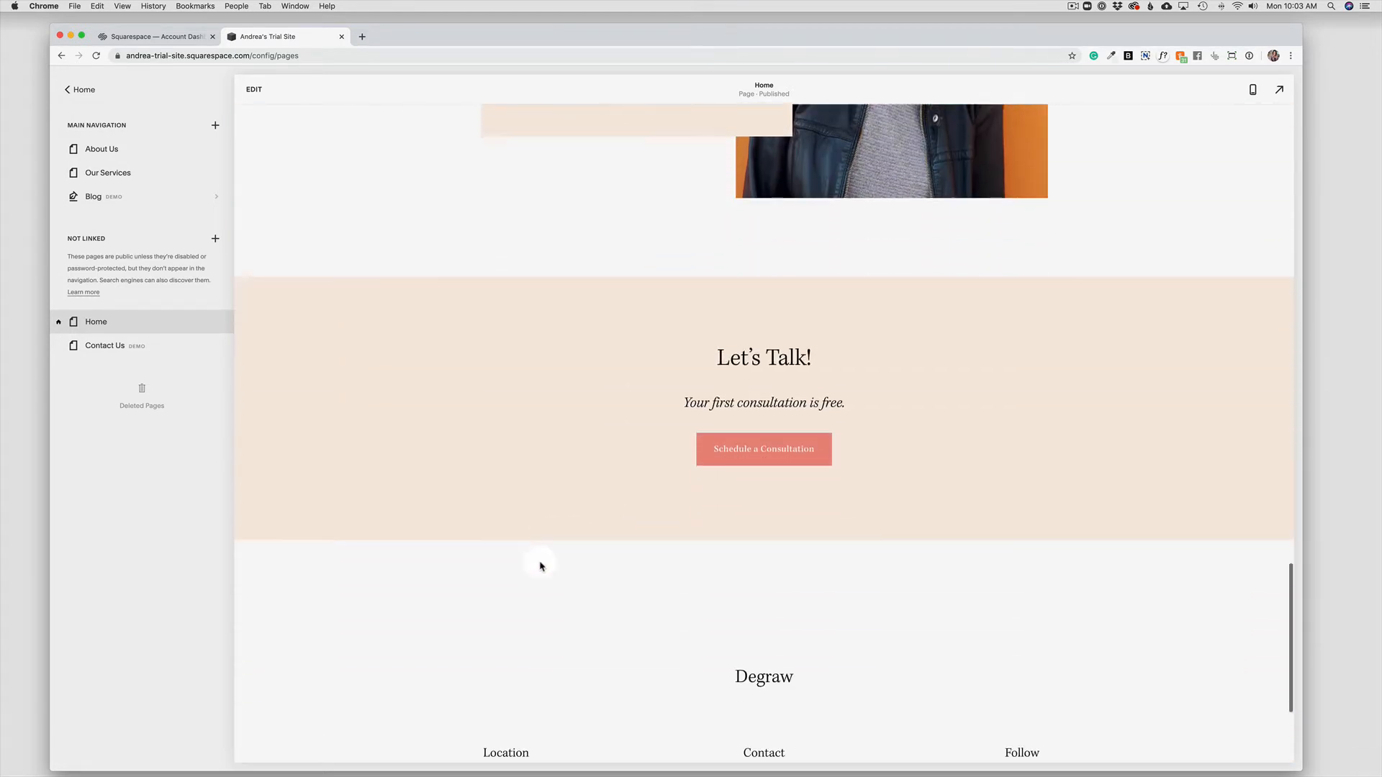
scroll("down", 3)
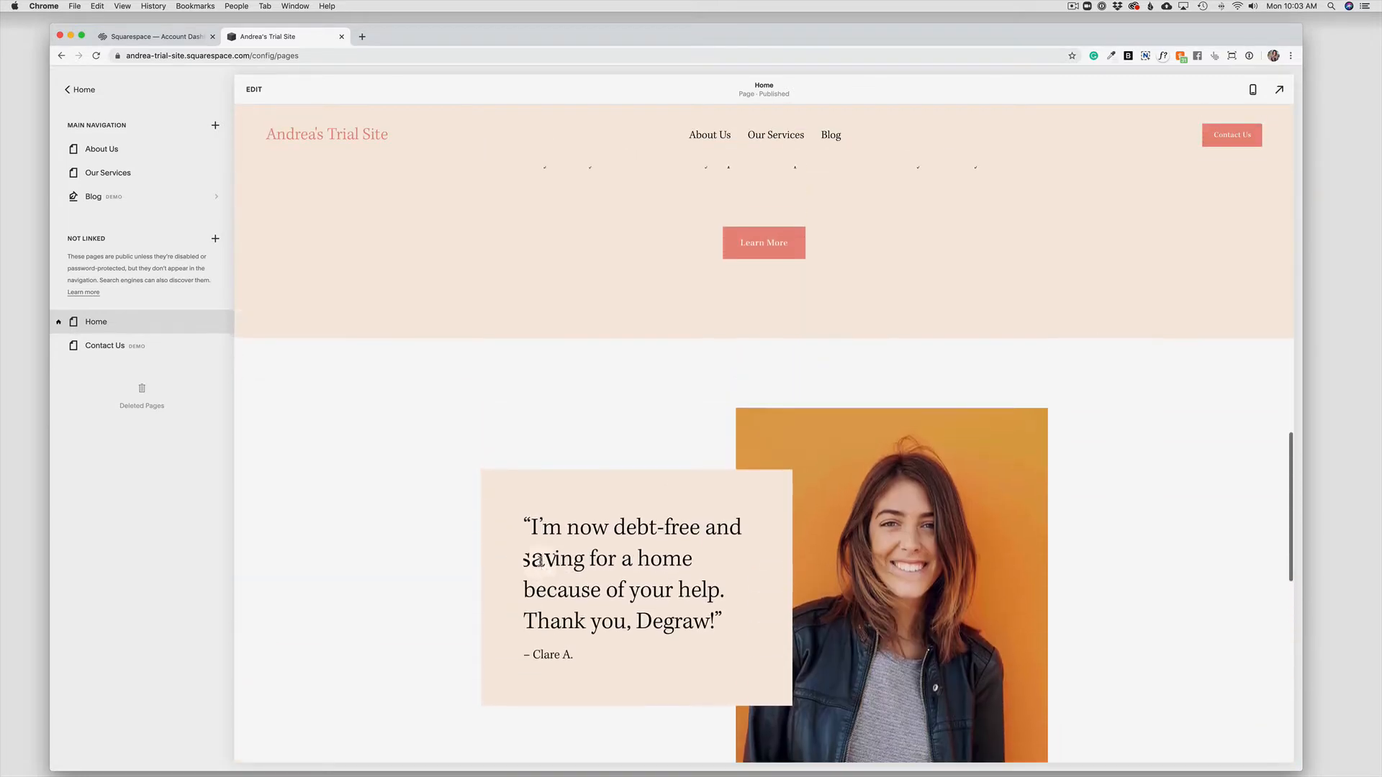
scroll("down", 3)
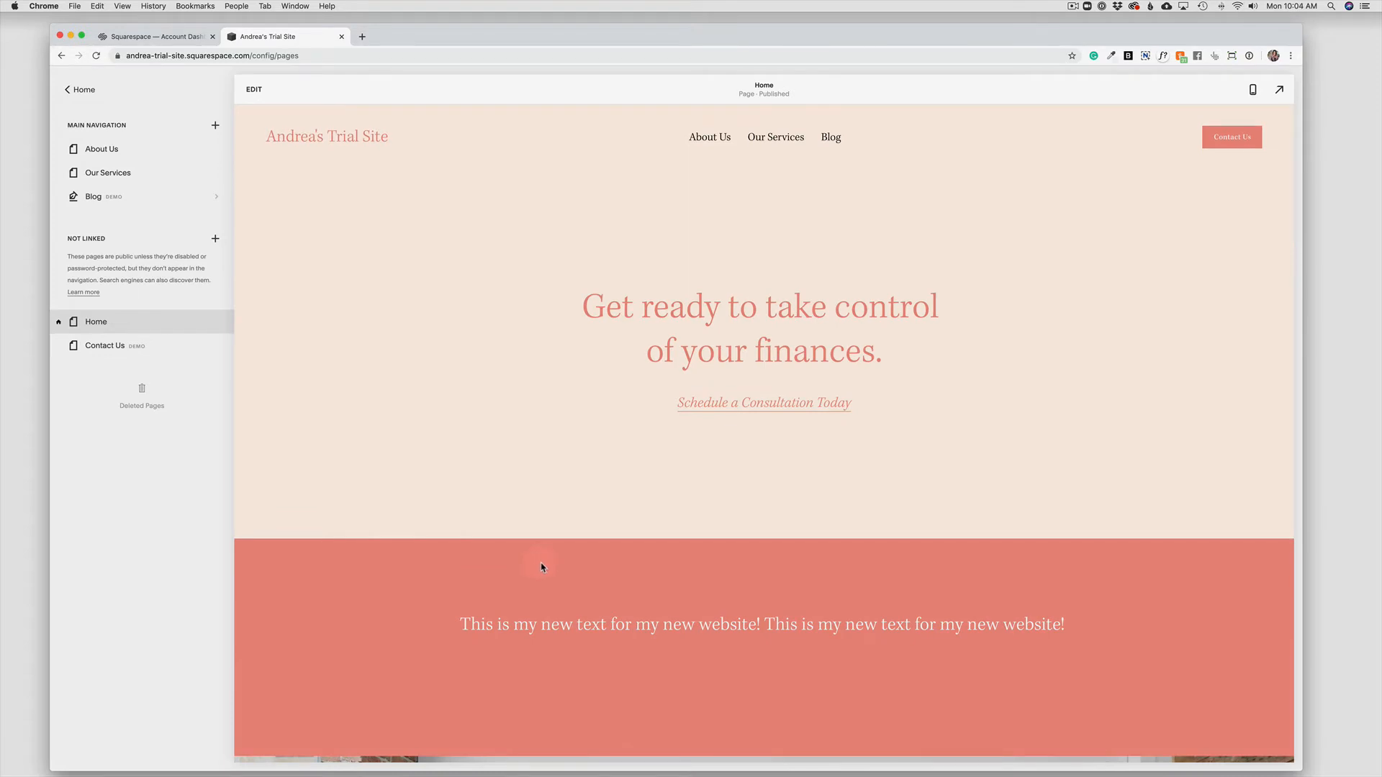
mouse_move(540, 567)
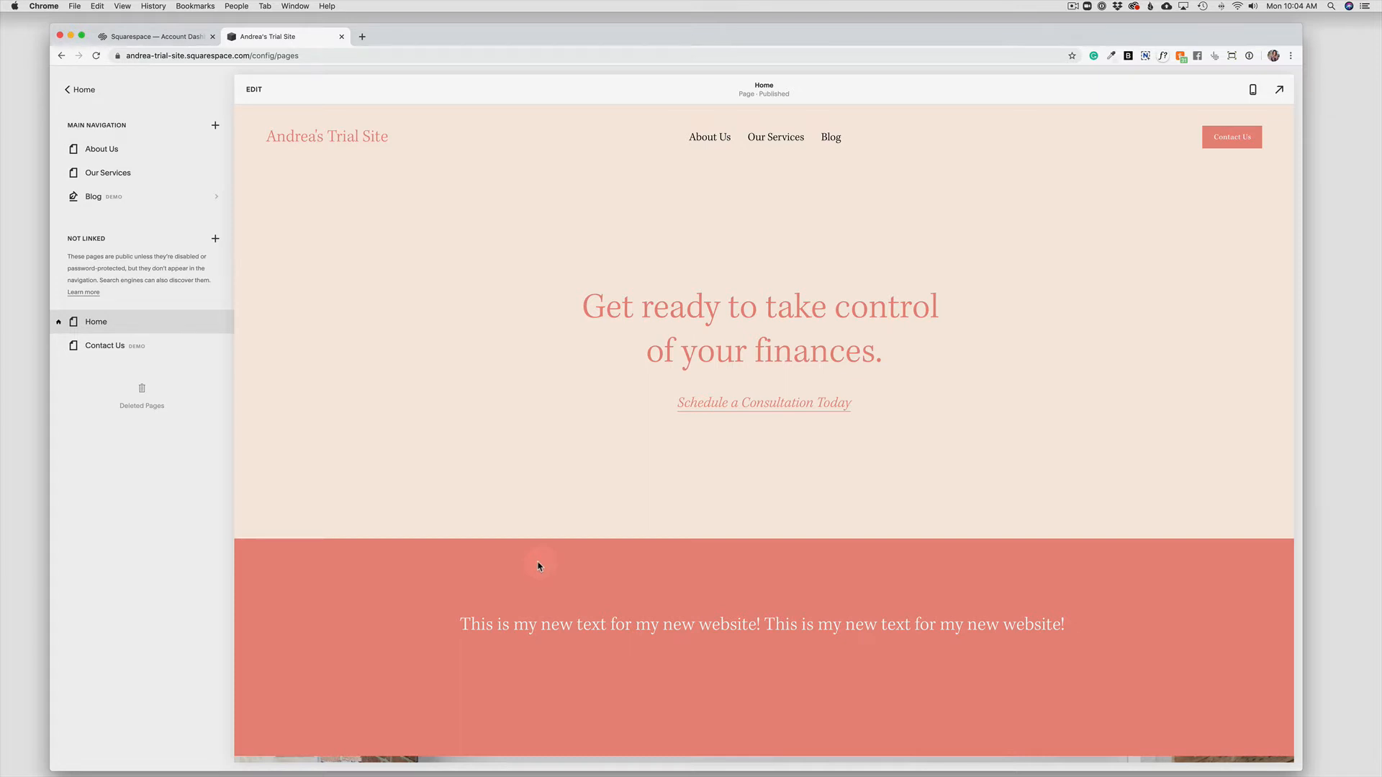
mouse_move(667, 520)
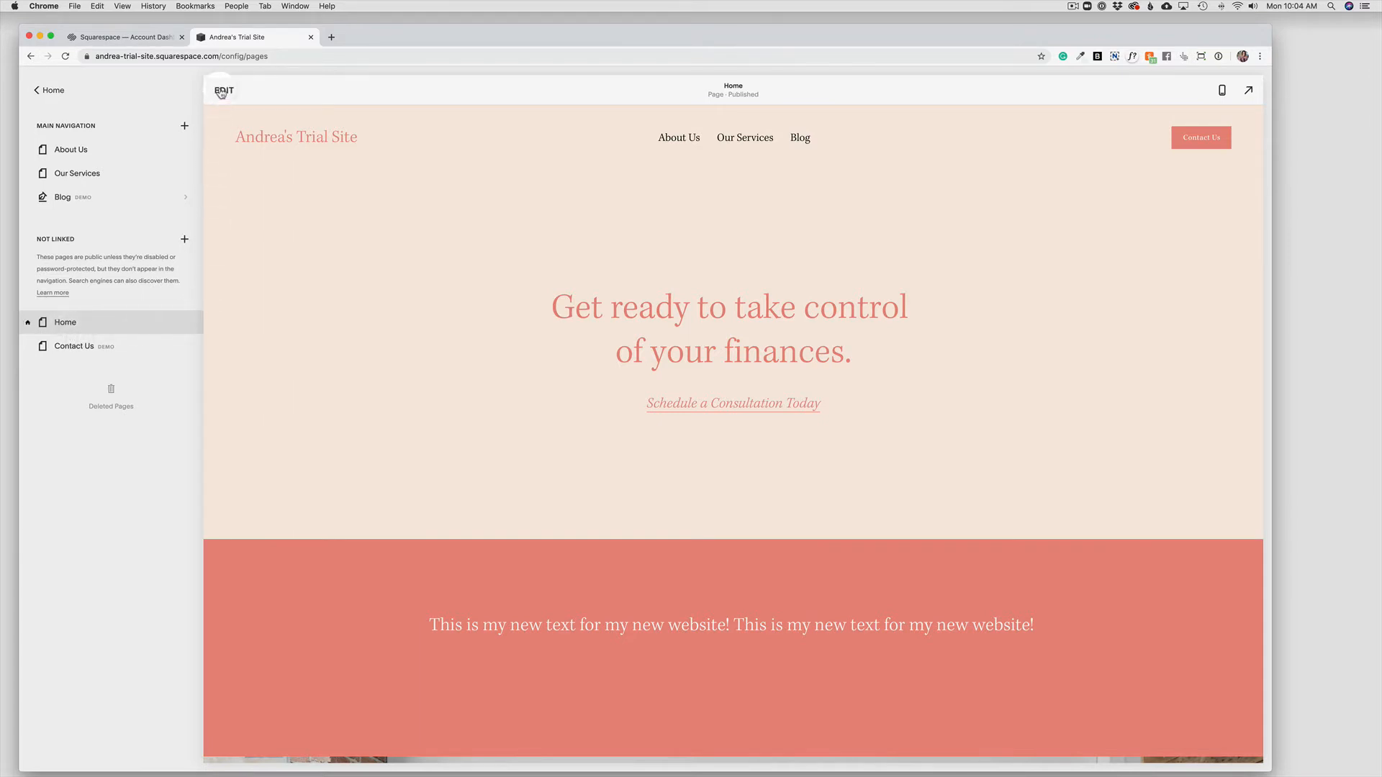
Step: Enter Edit mode on the homepage and scroll to the office photo section above Our Services
left_click(223, 90)
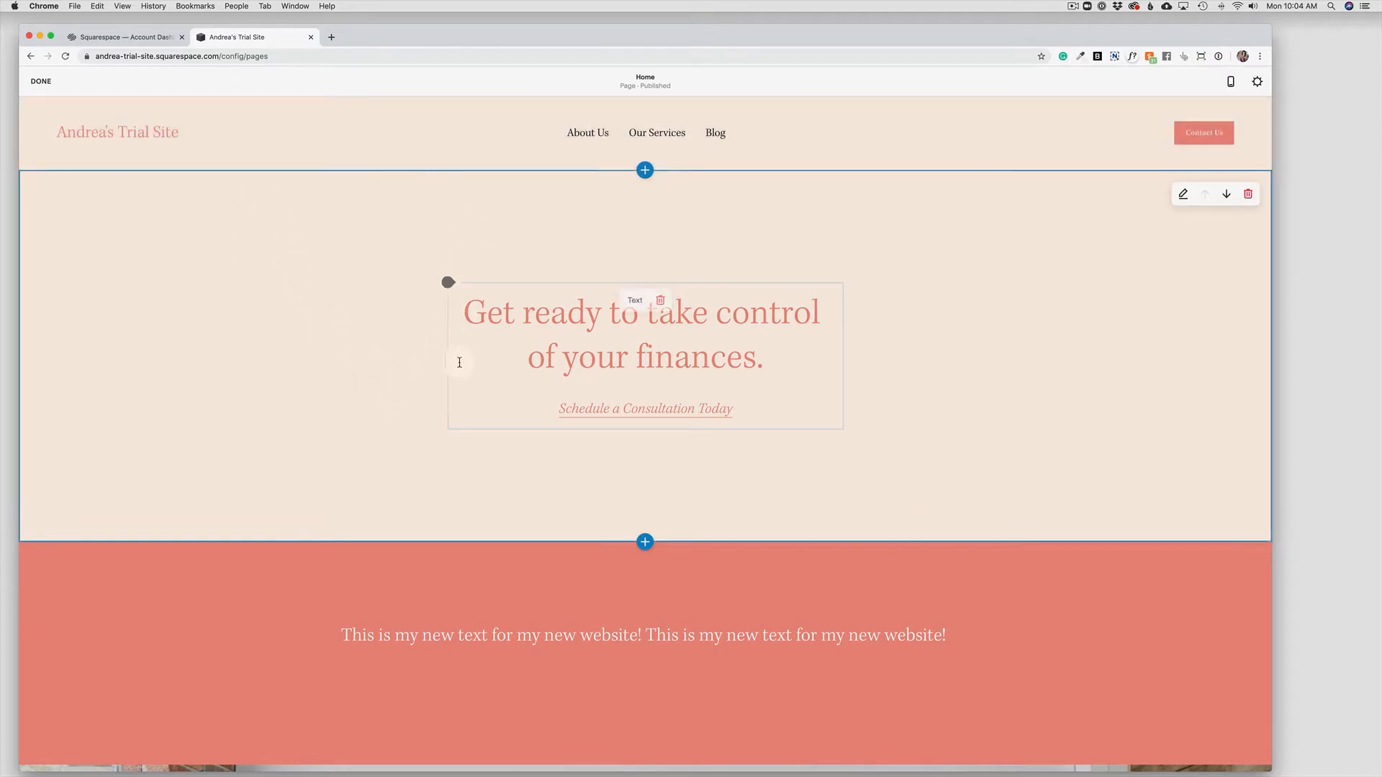
scroll("down", 3)
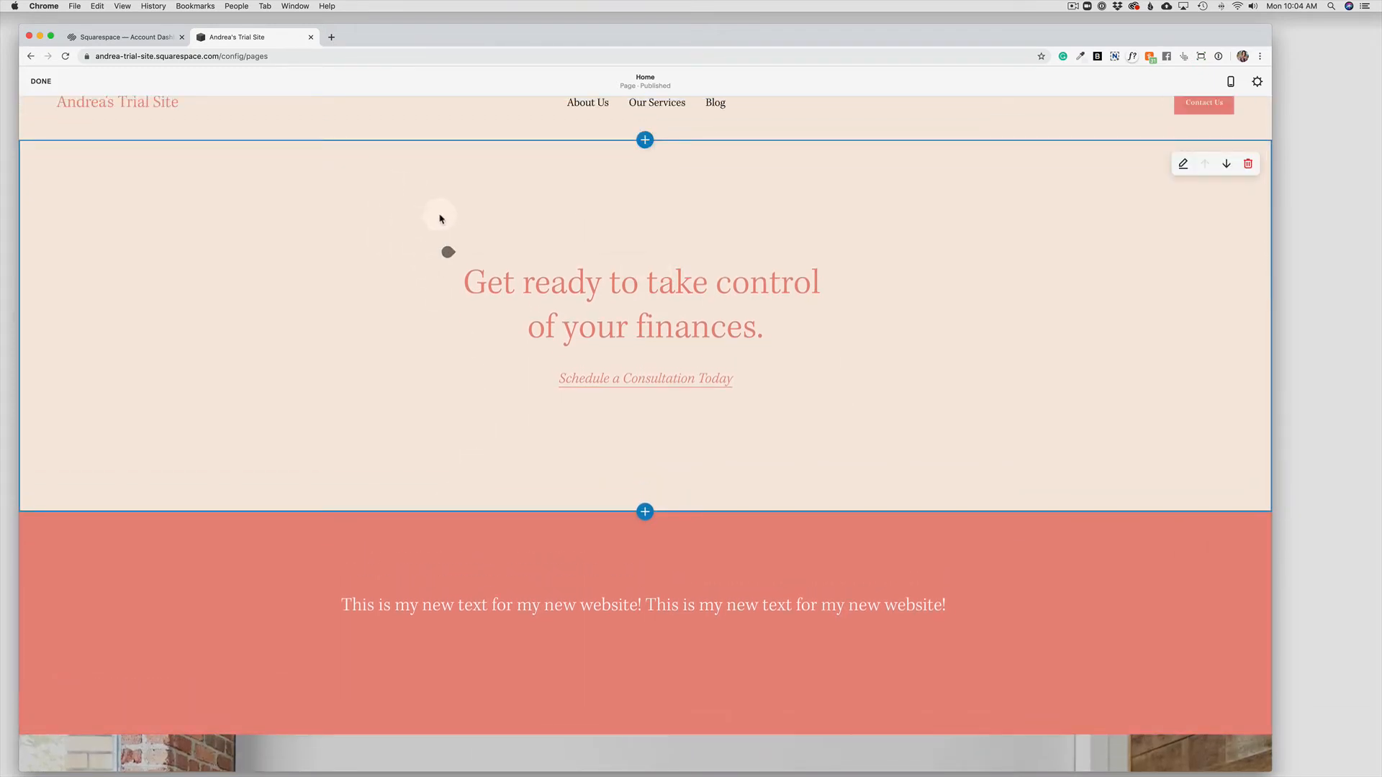
mouse_move(884, 232)
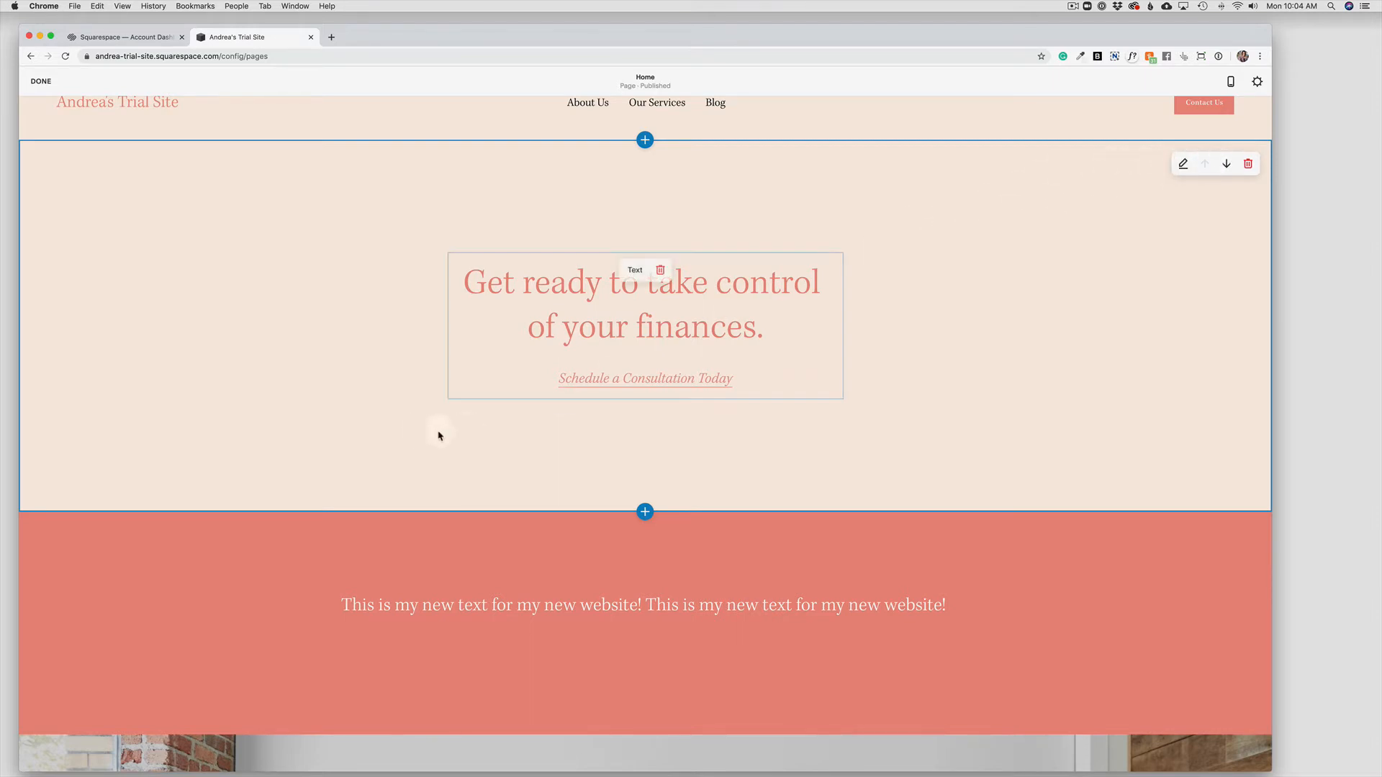
scroll("down", 3)
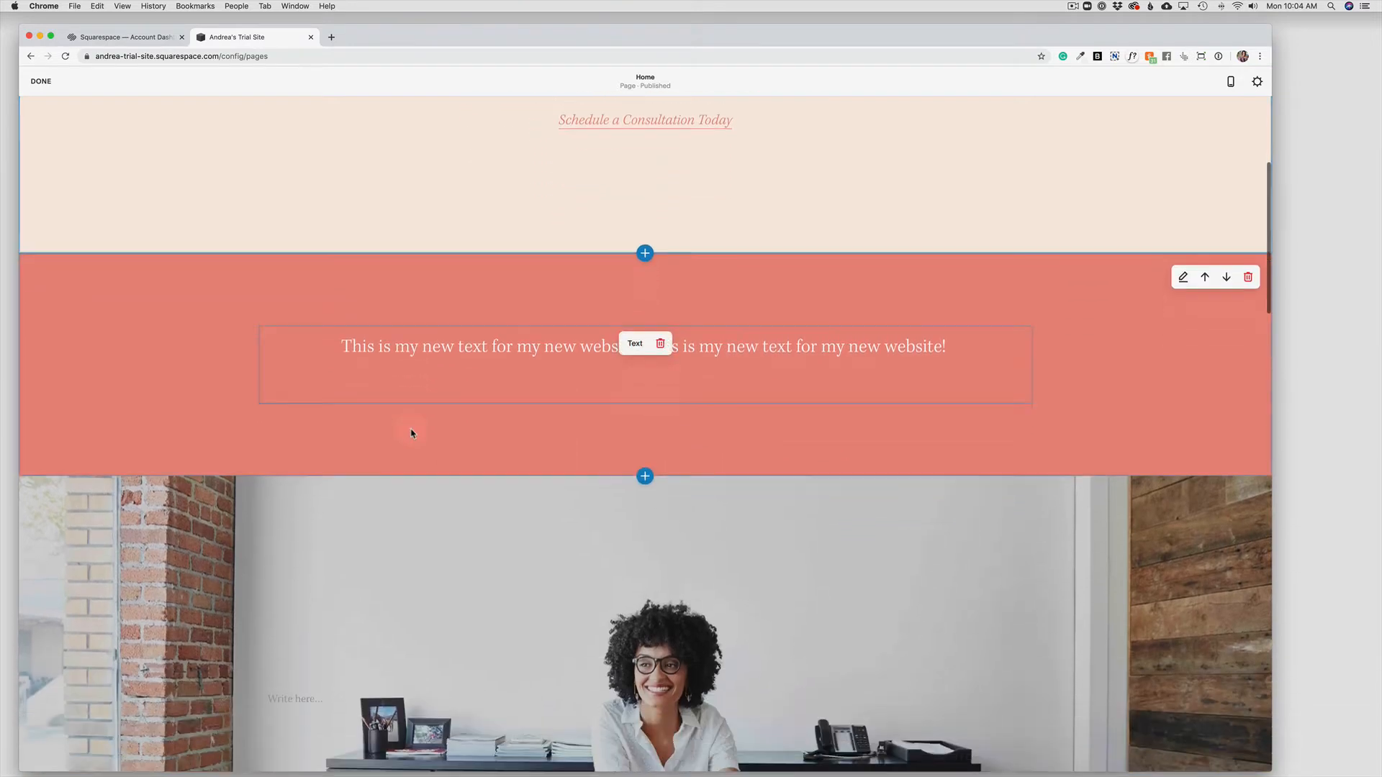
scroll("down", 3)
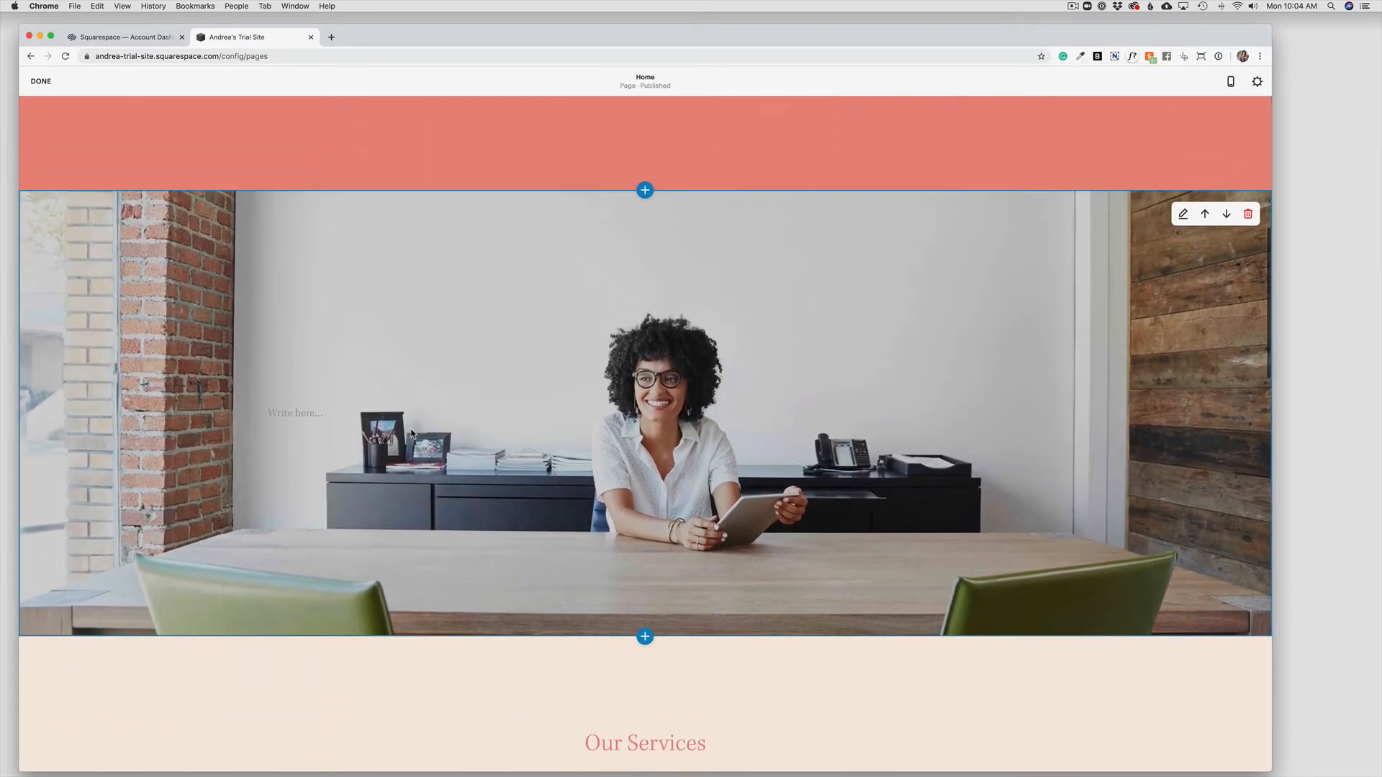
scroll("down", 3)
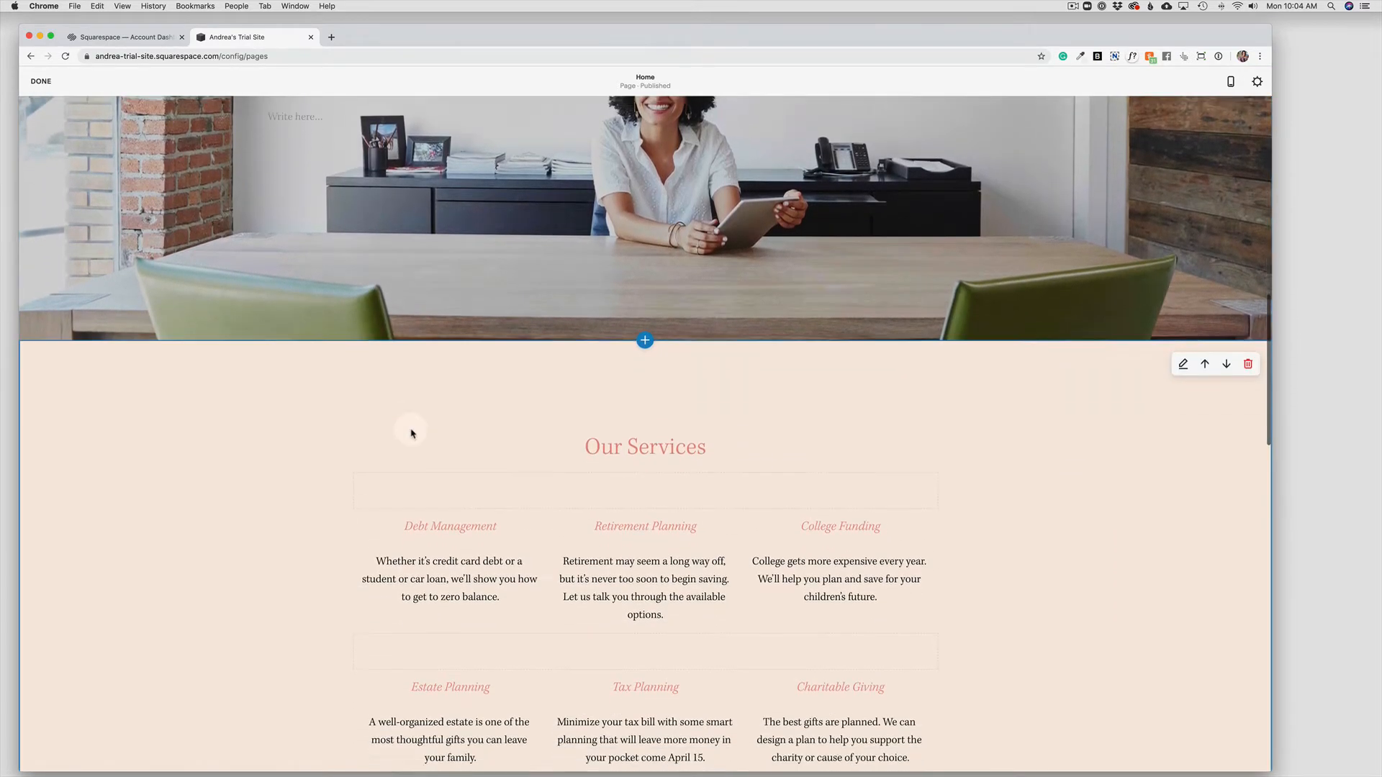
scroll("down", 3)
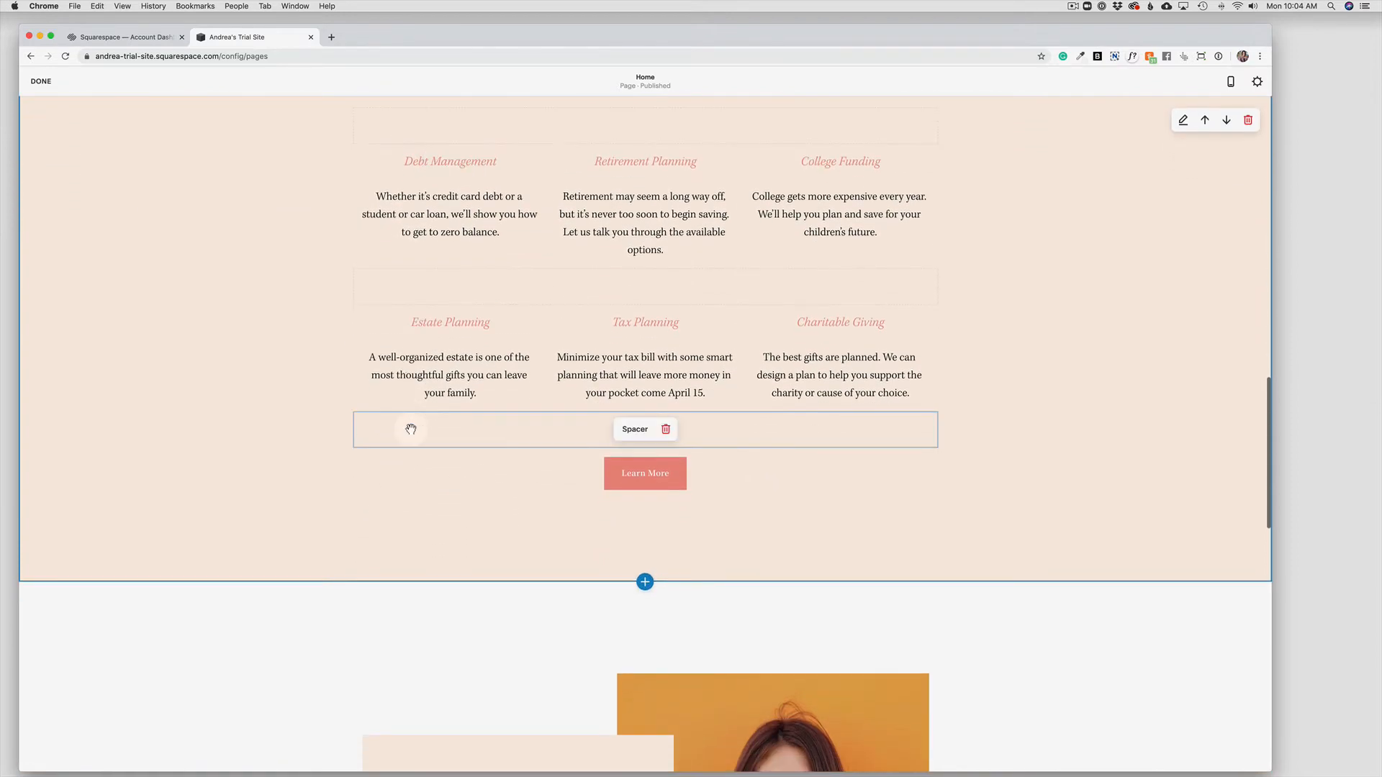
scroll("down", 3)
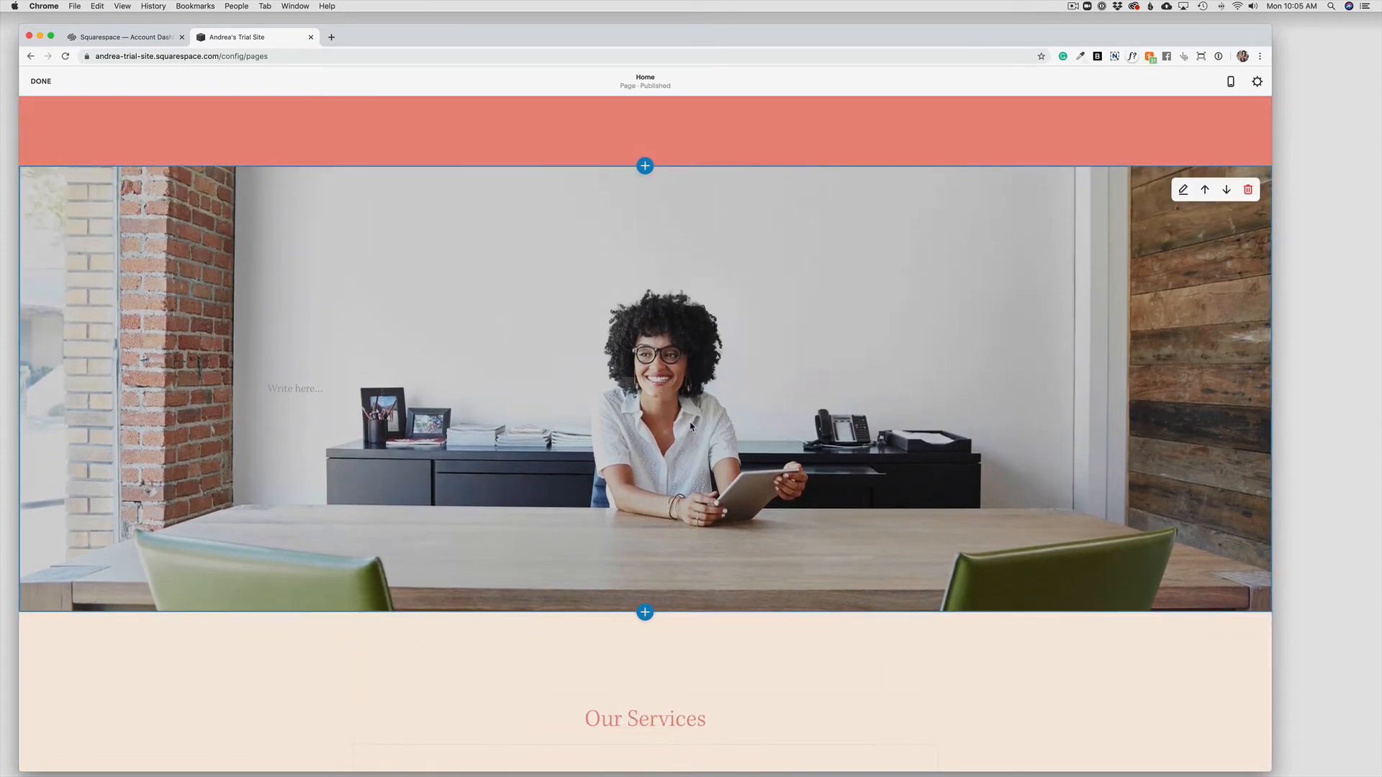
Step: Scroll down to the Our Services section and open its section layout settings
scroll("down", 3)
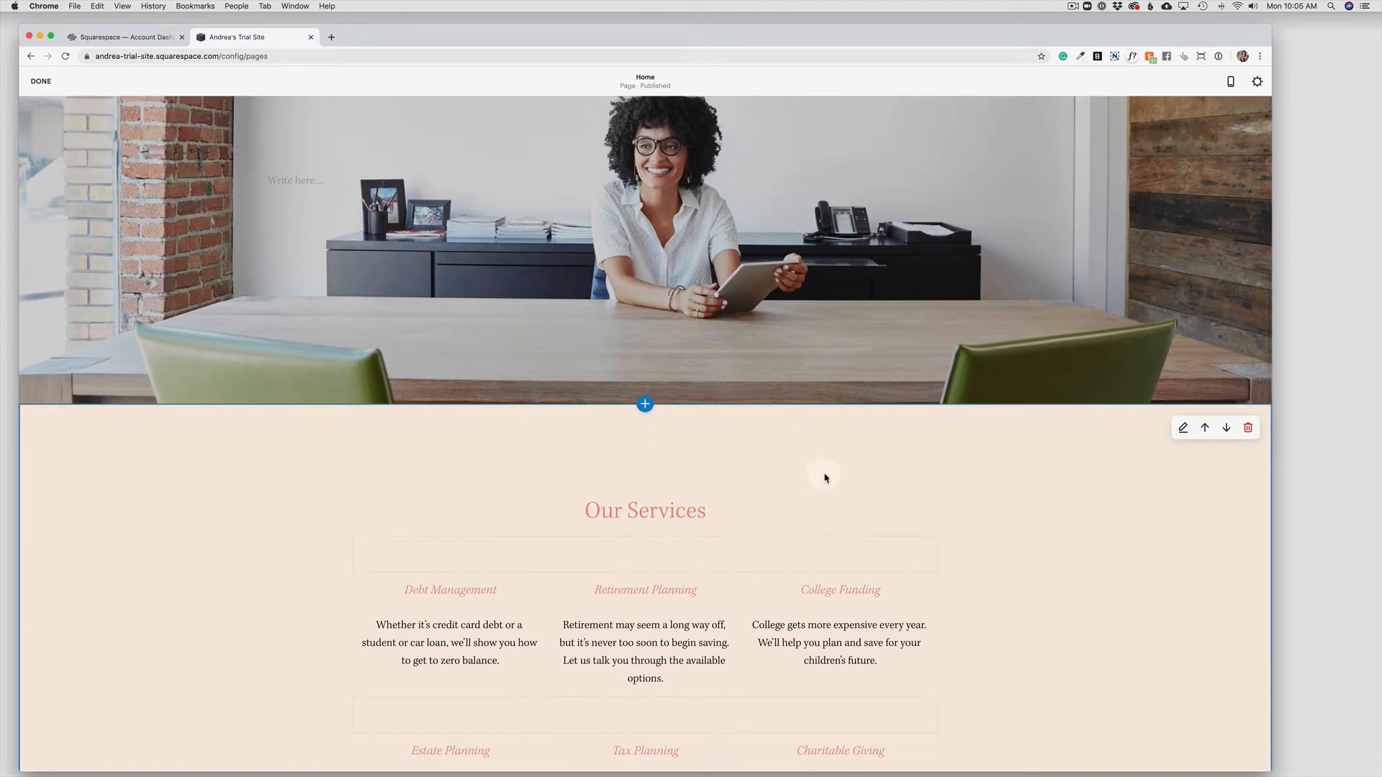
mouse_move(734, 469)
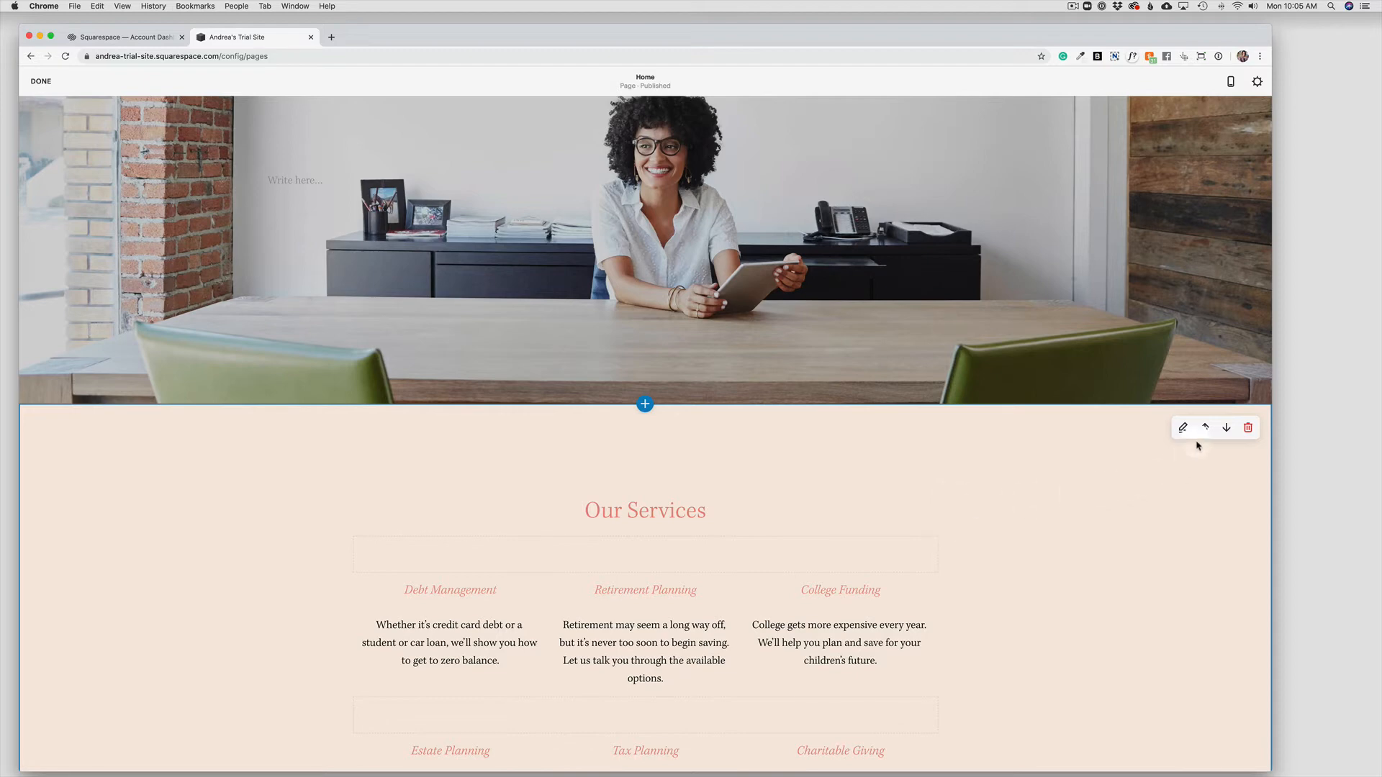
scroll("down", 3)
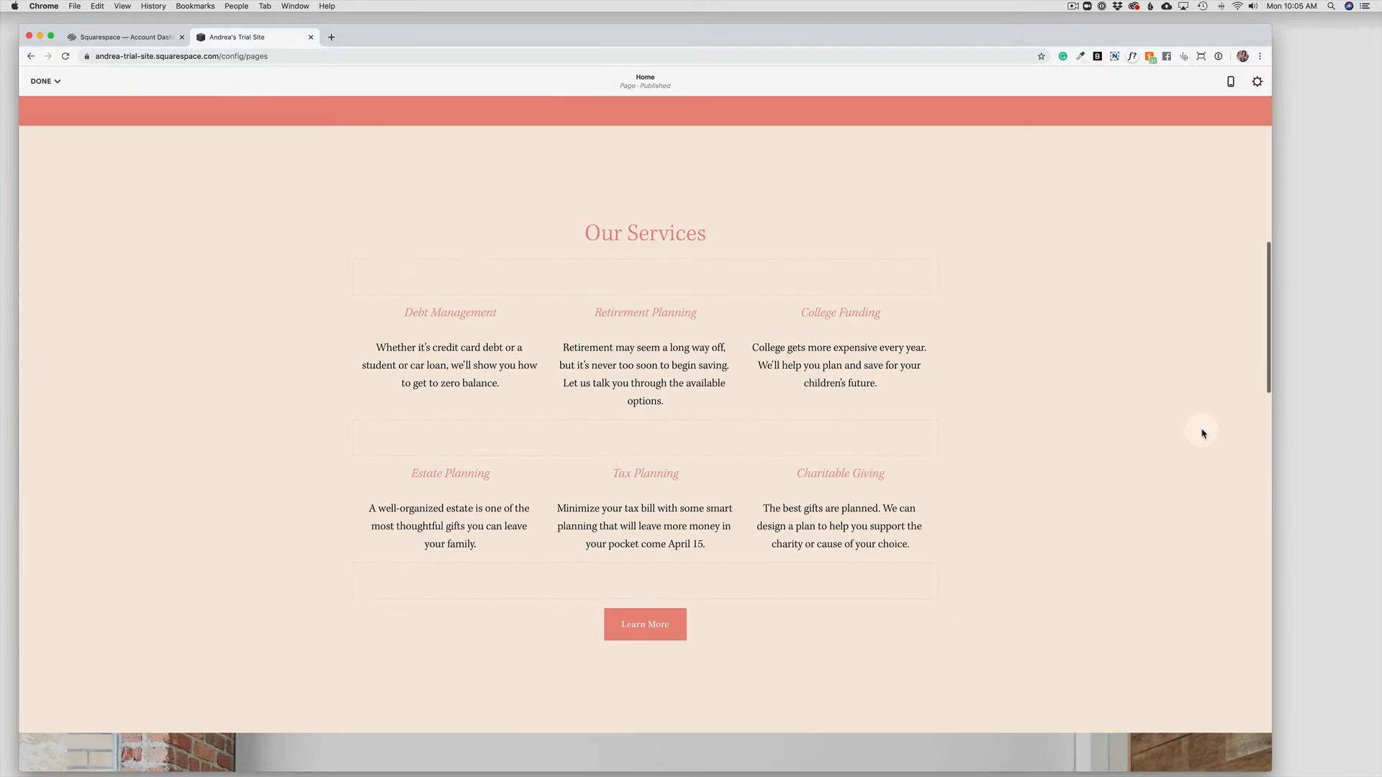
scroll("down", 3)
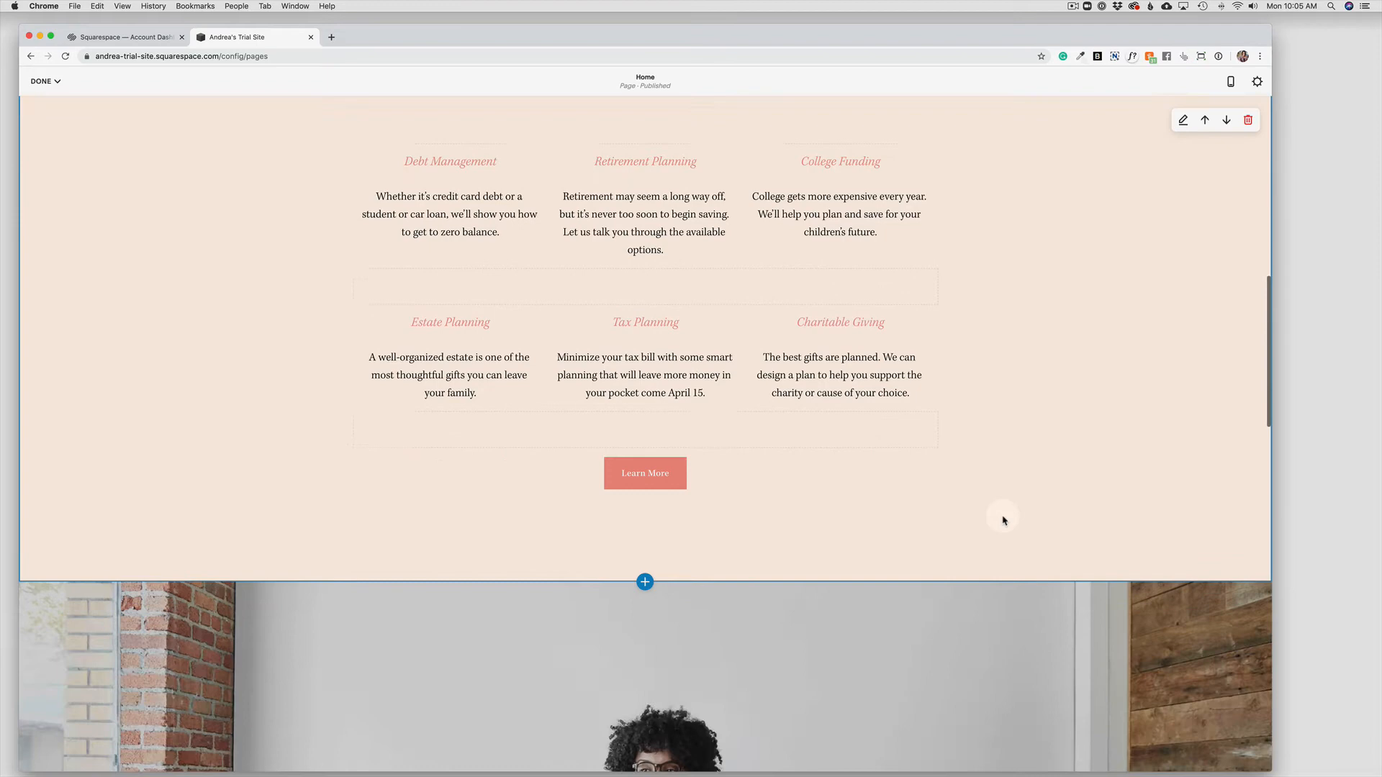
scroll("down", 3)
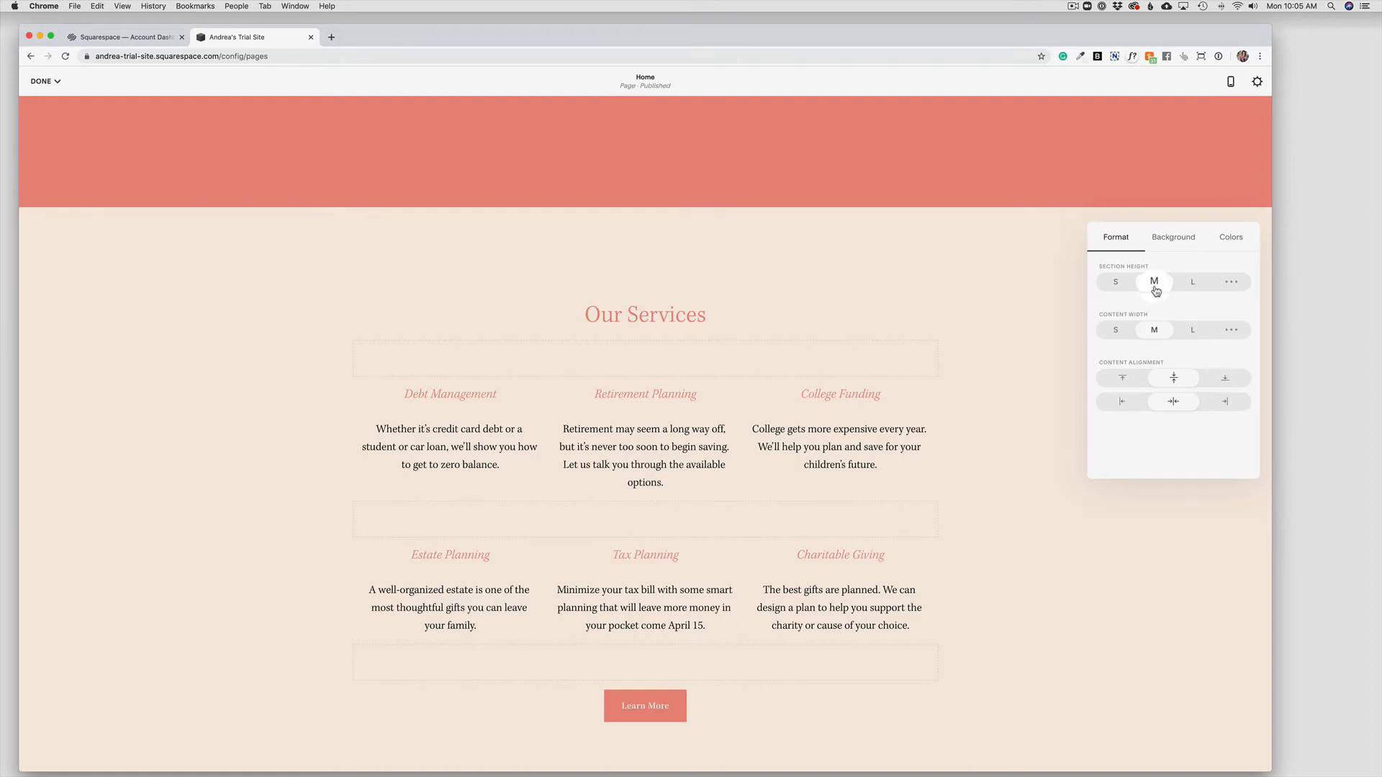
Step: Set Our Services section height to S, content width to L, alignment centered
left_click(1115, 281)
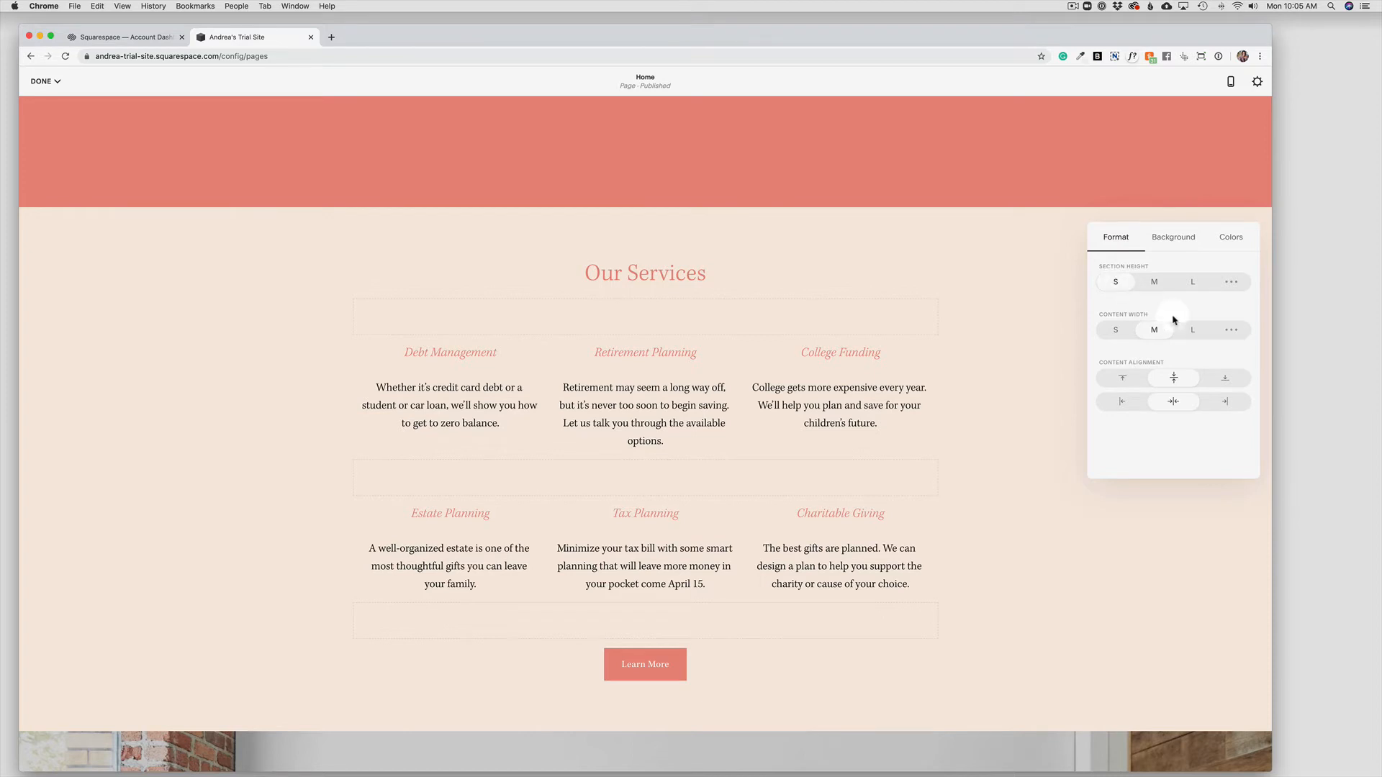
left_click(1192, 329)
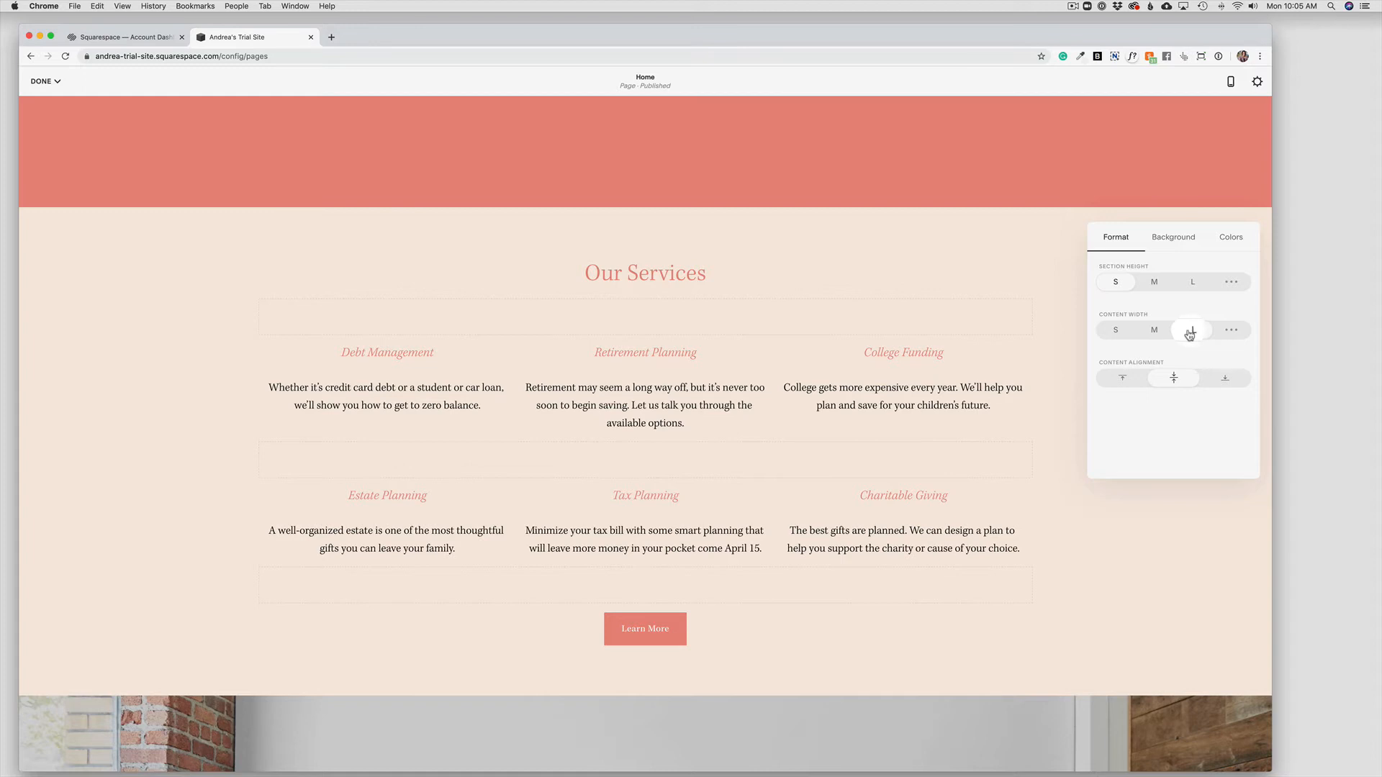
left_click(1192, 328)
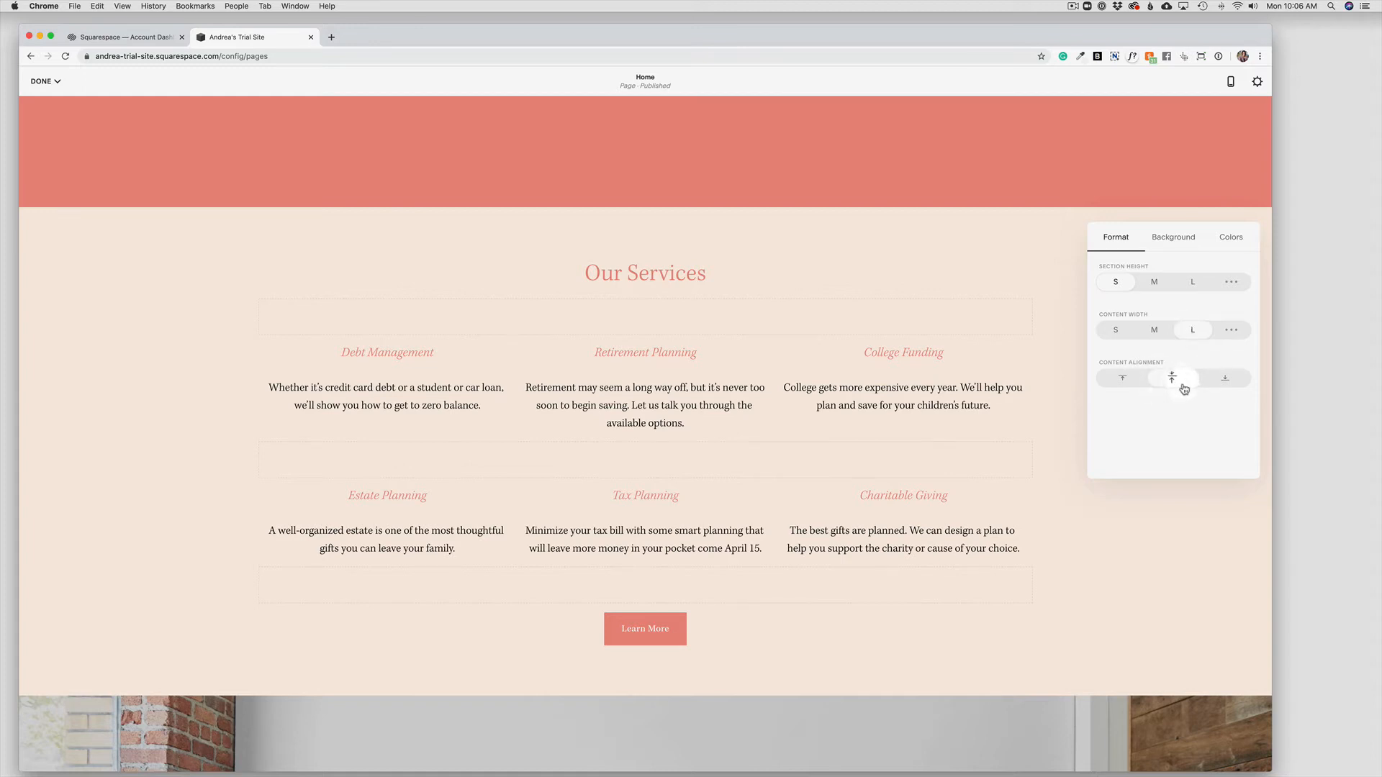
left_click(1172, 377)
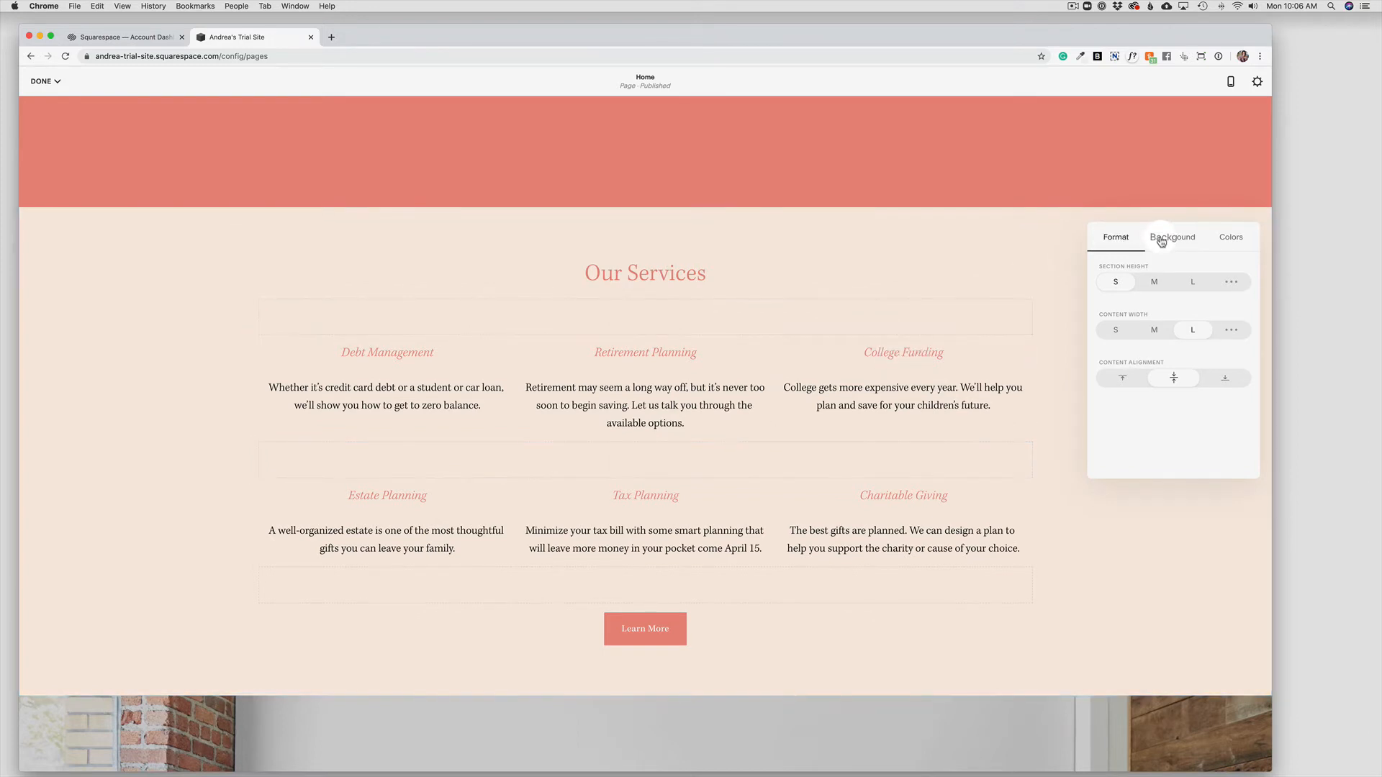
Step: In Background settings, cancel the file upload and open the free stock image search
left_click(1172, 236)
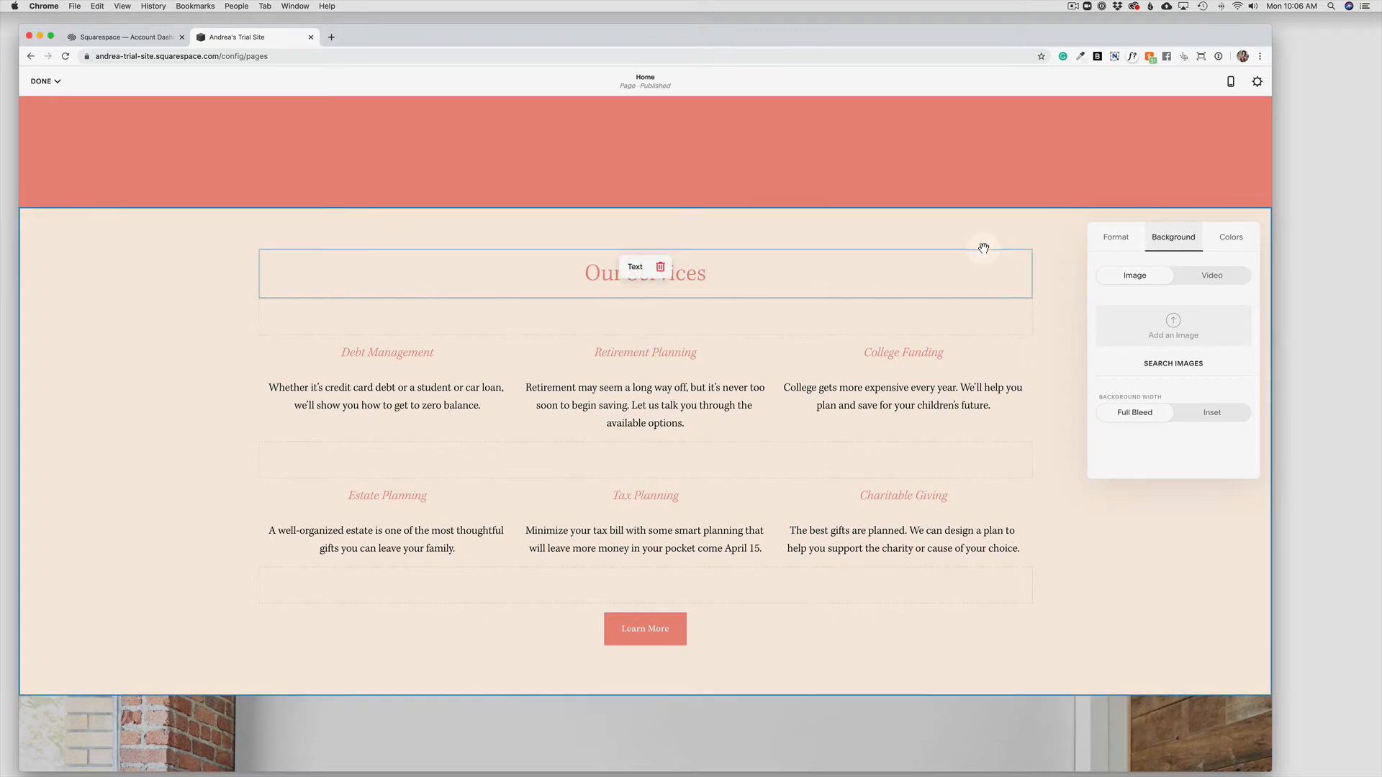
mouse_move(166, 248)
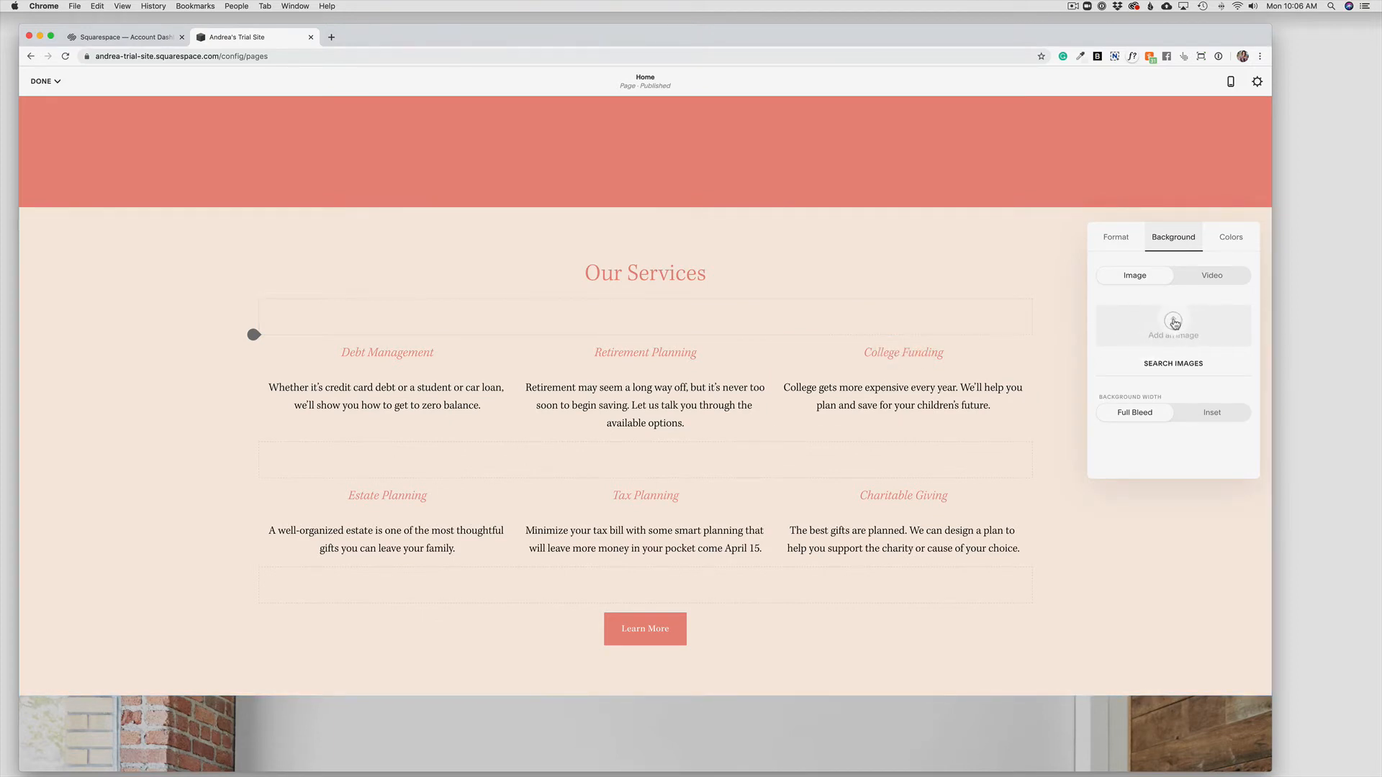
left_click(1174, 324)
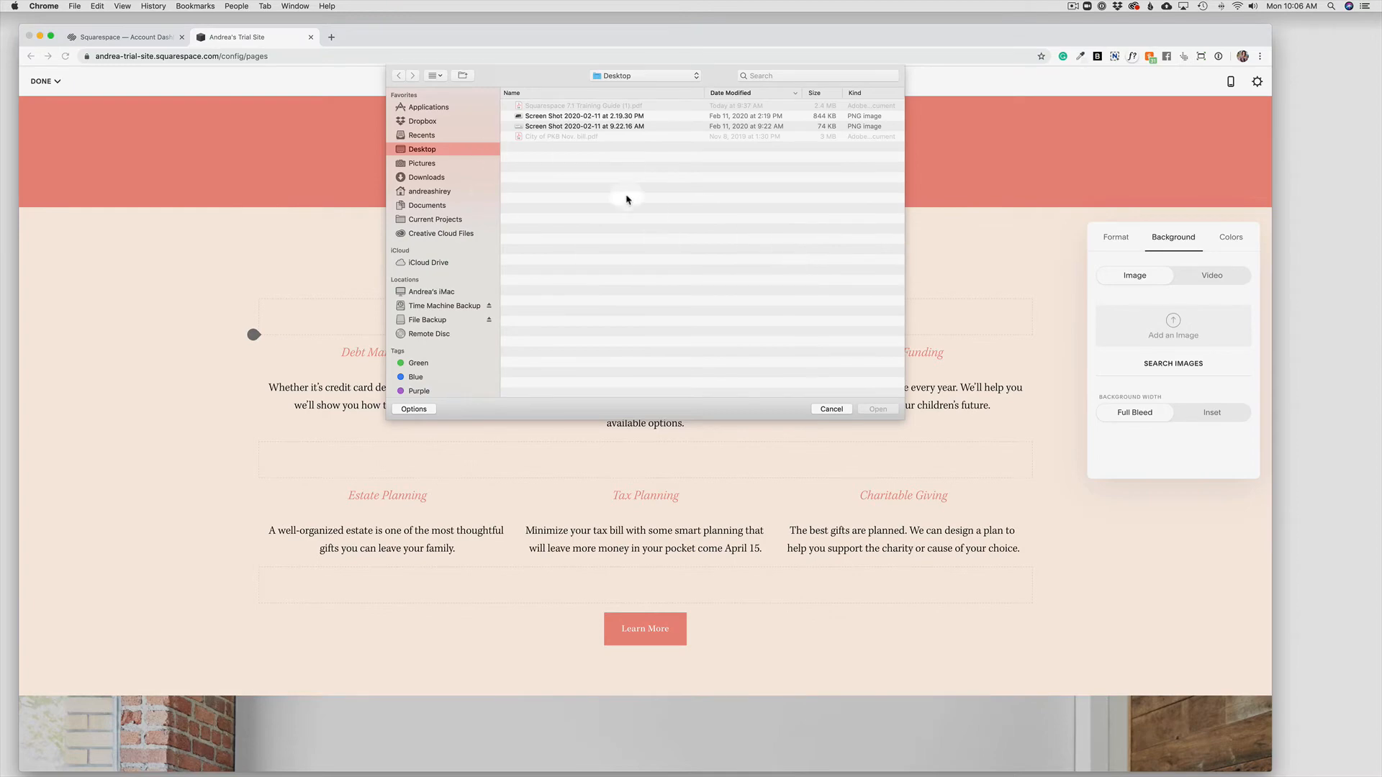
left_click(830, 409)
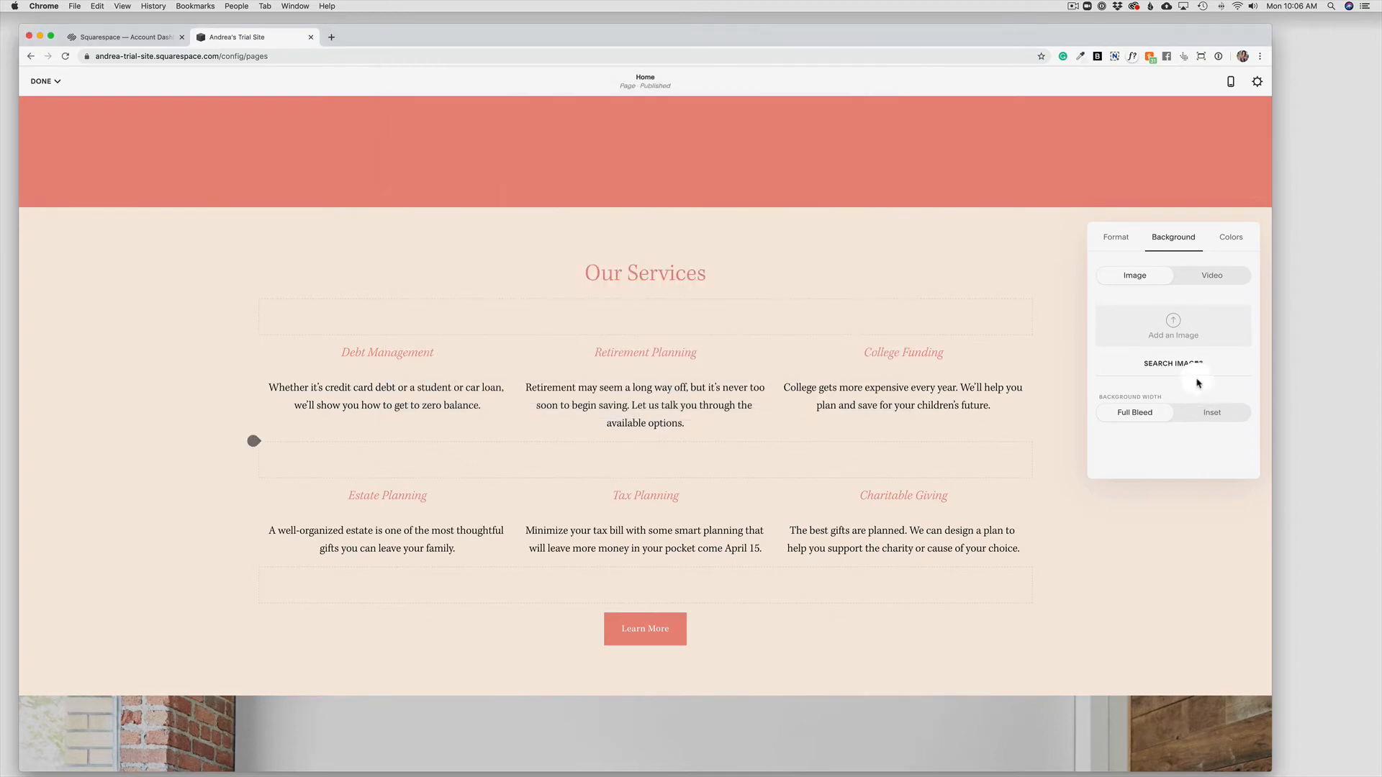
left_click(1173, 363)
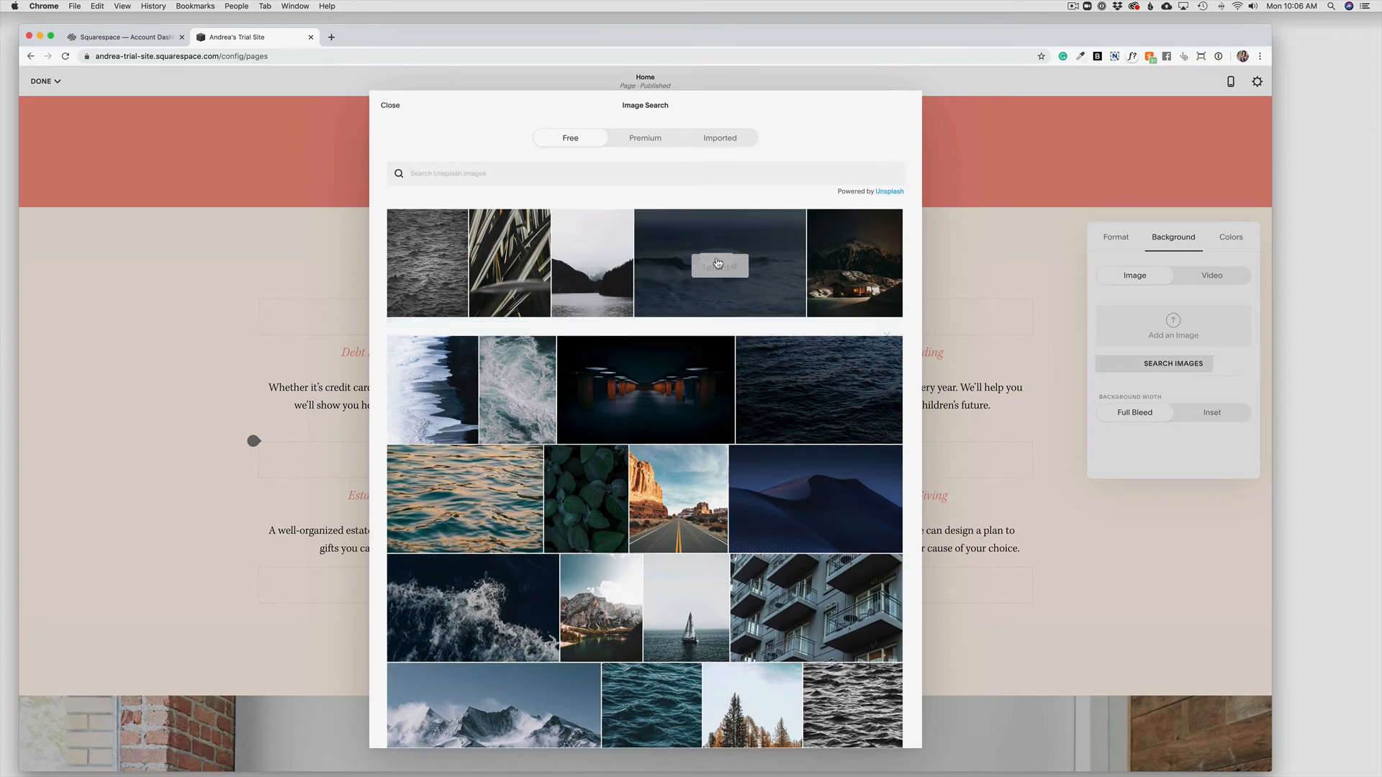
Step: Choose the stormy ocean waves stock photo as the Our Services background
left_click(720, 262)
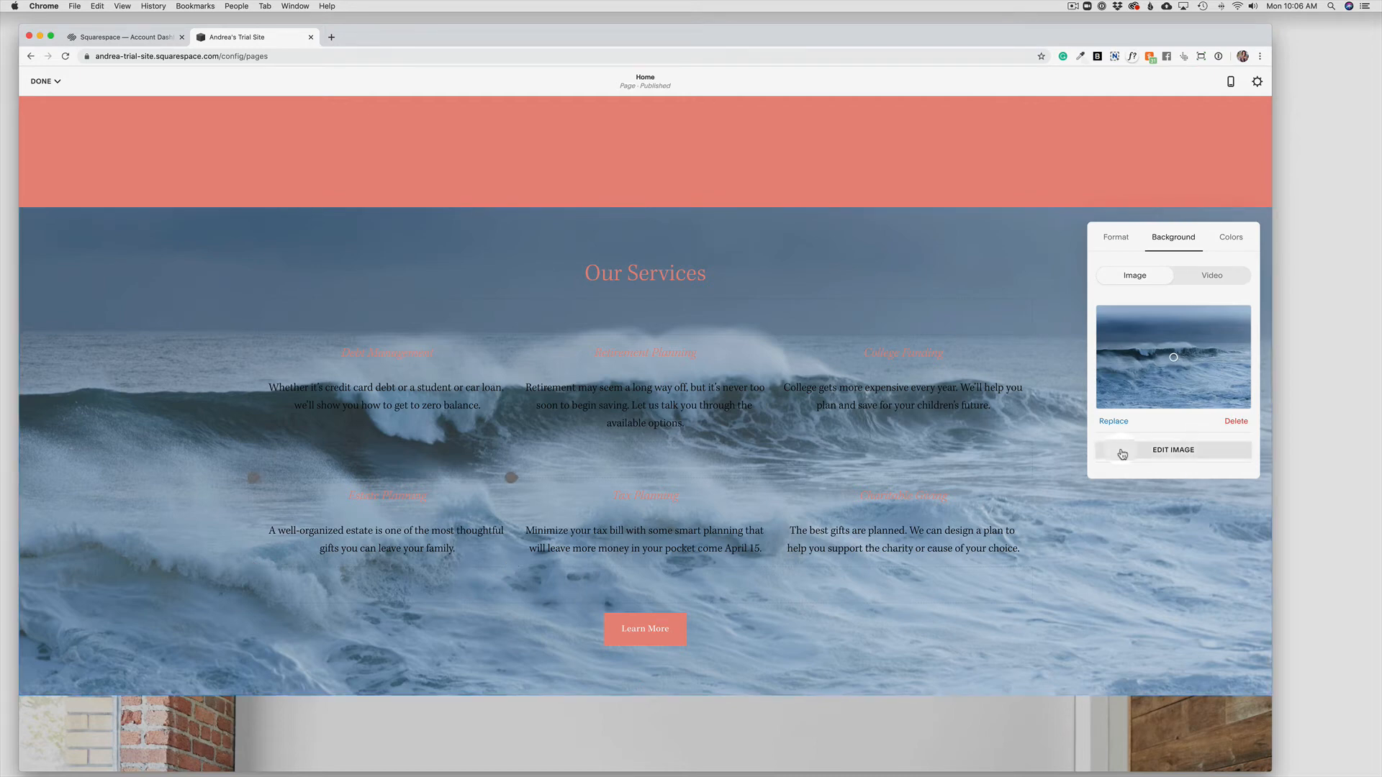
mouse_move(1160, 375)
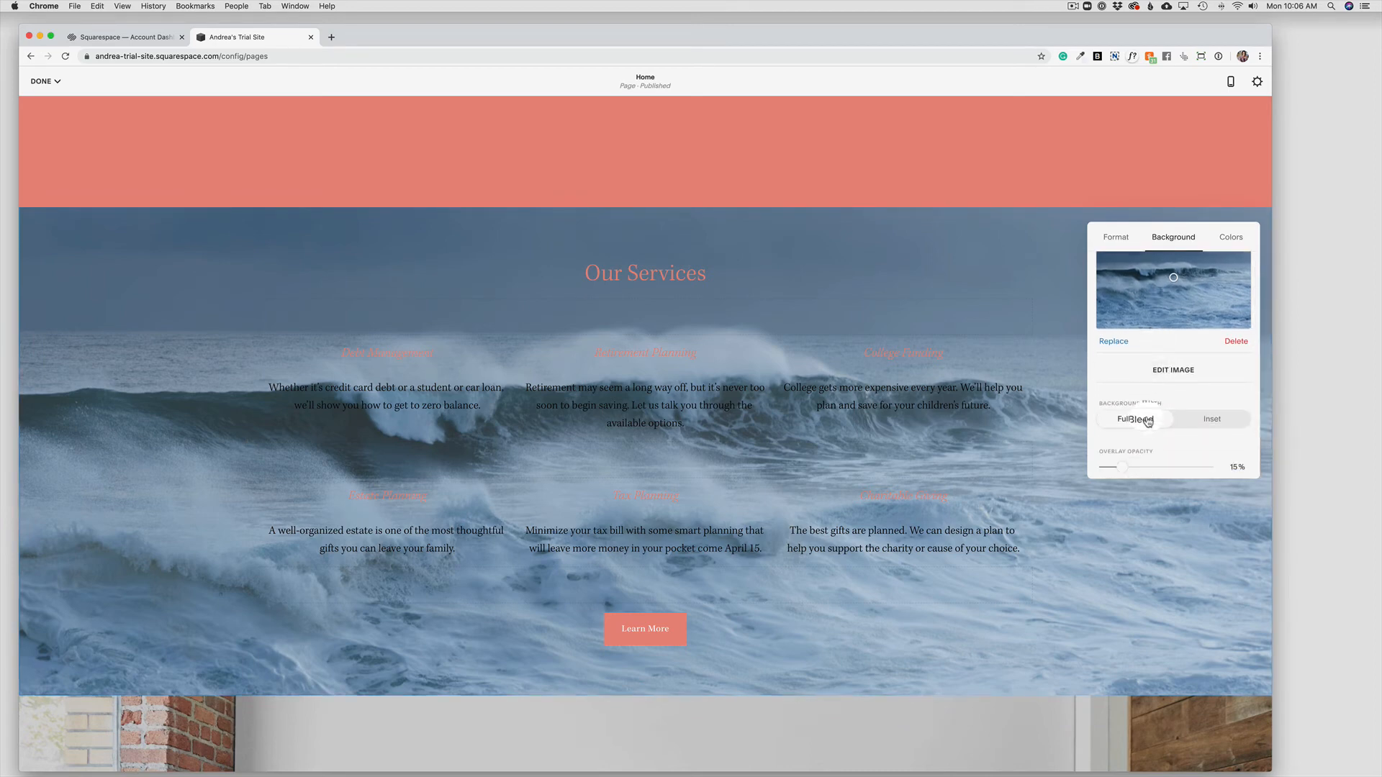
Step: Set the ocean background width to Inset and the overlay opacity to 84%
left_click(1212, 419)
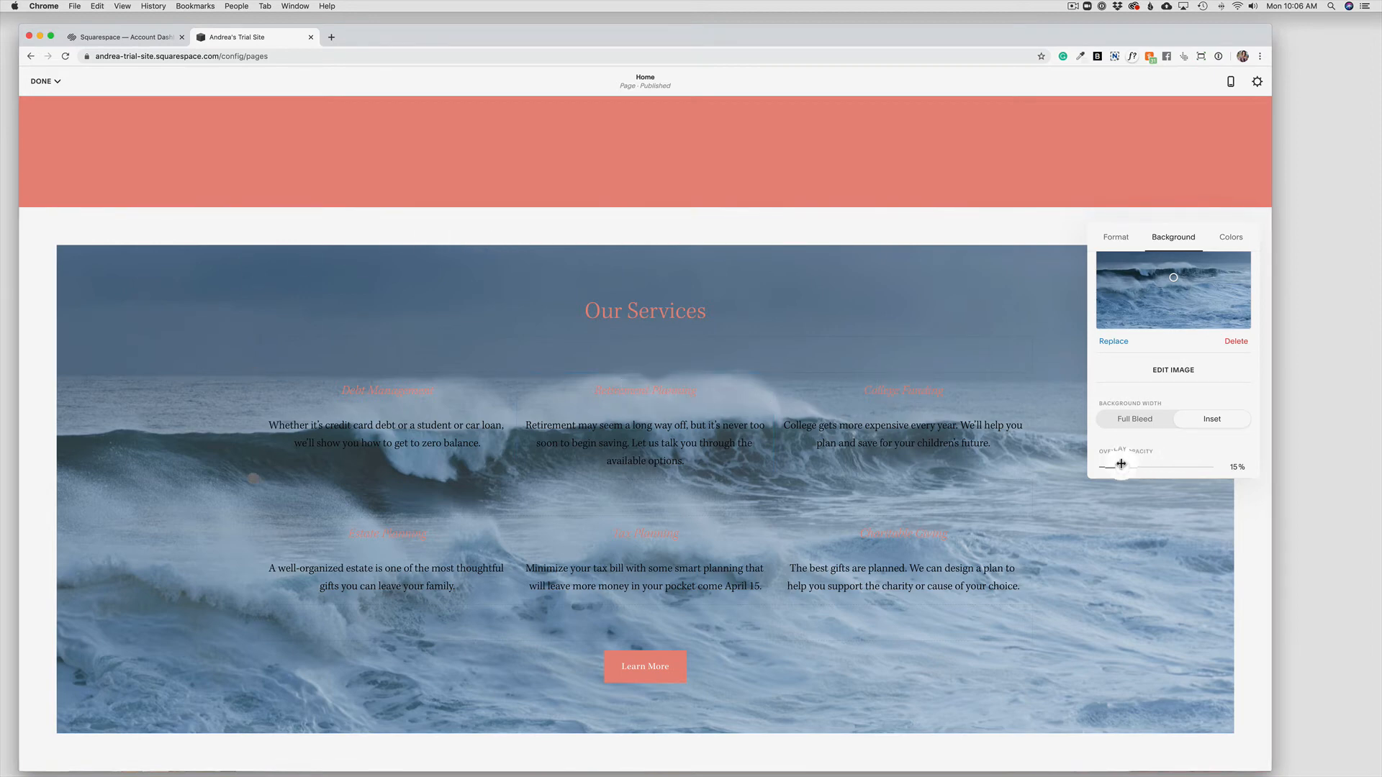
left_click_drag(1122, 465, 1189, 465)
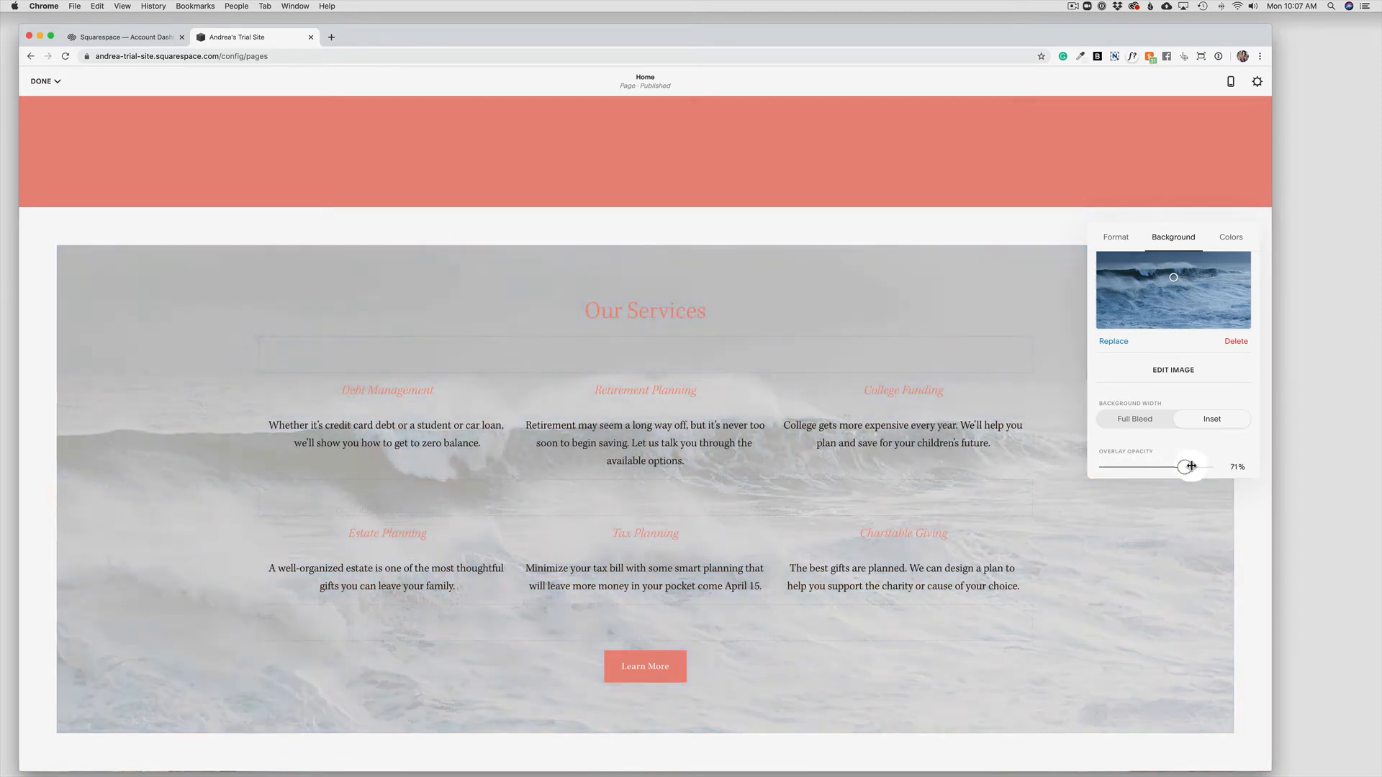
left_click_drag(1188, 467, 1206, 467)
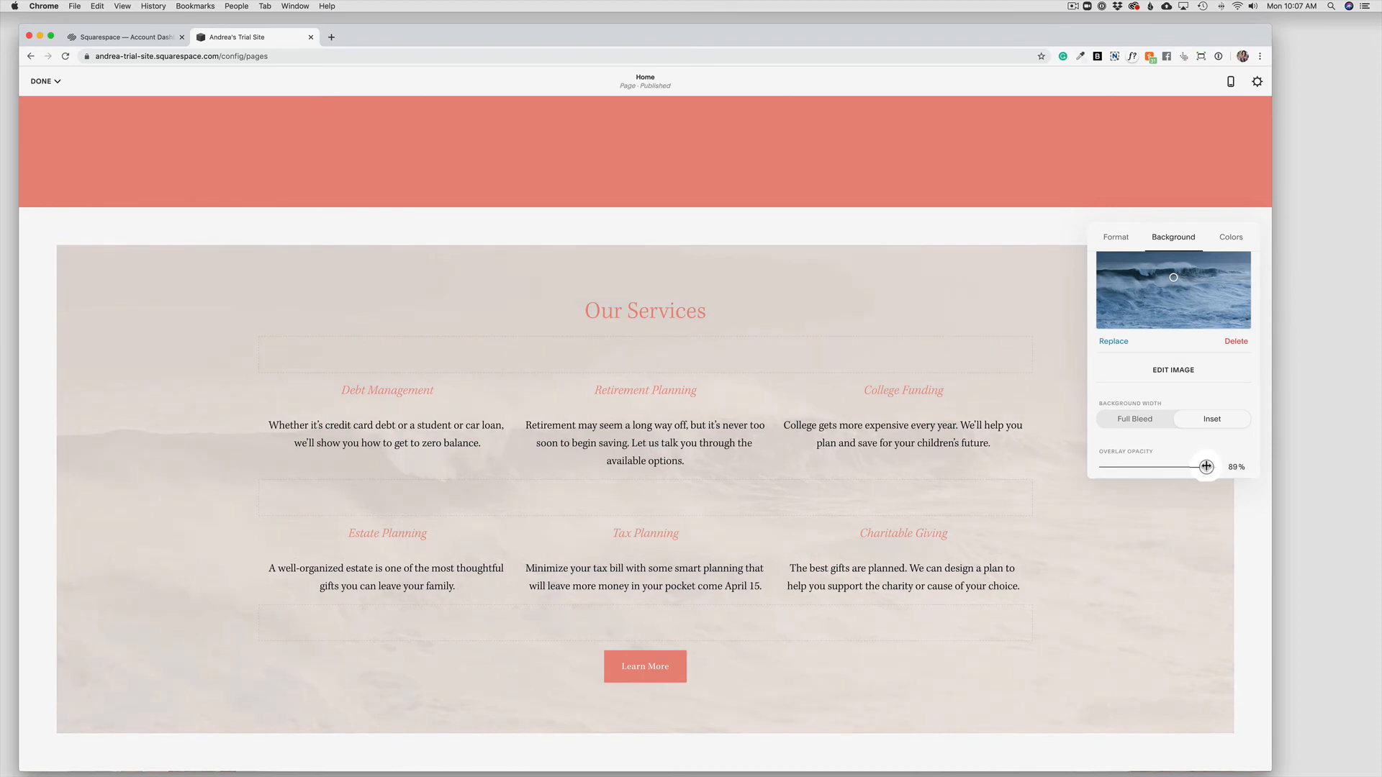
left_click_drag(1206, 466, 1201, 467)
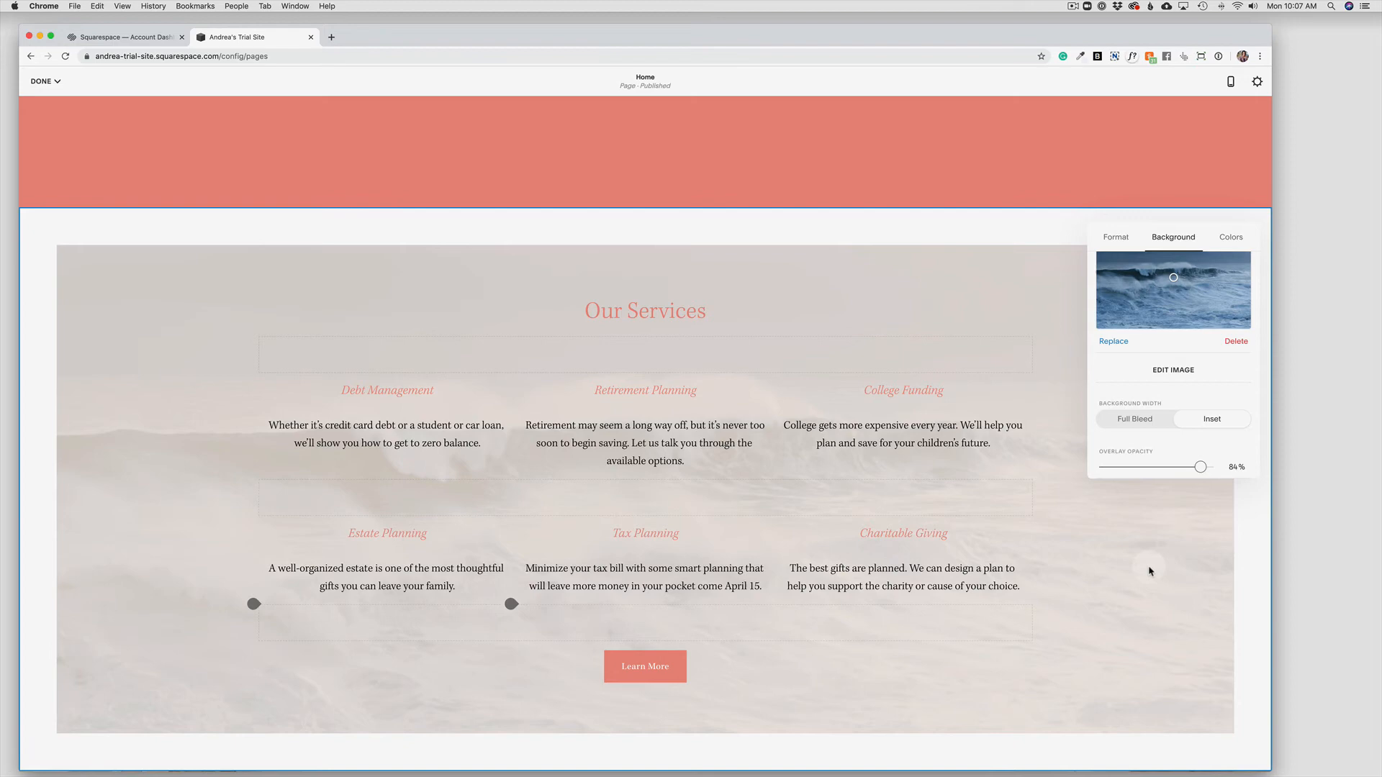
mouse_move(1134, 497)
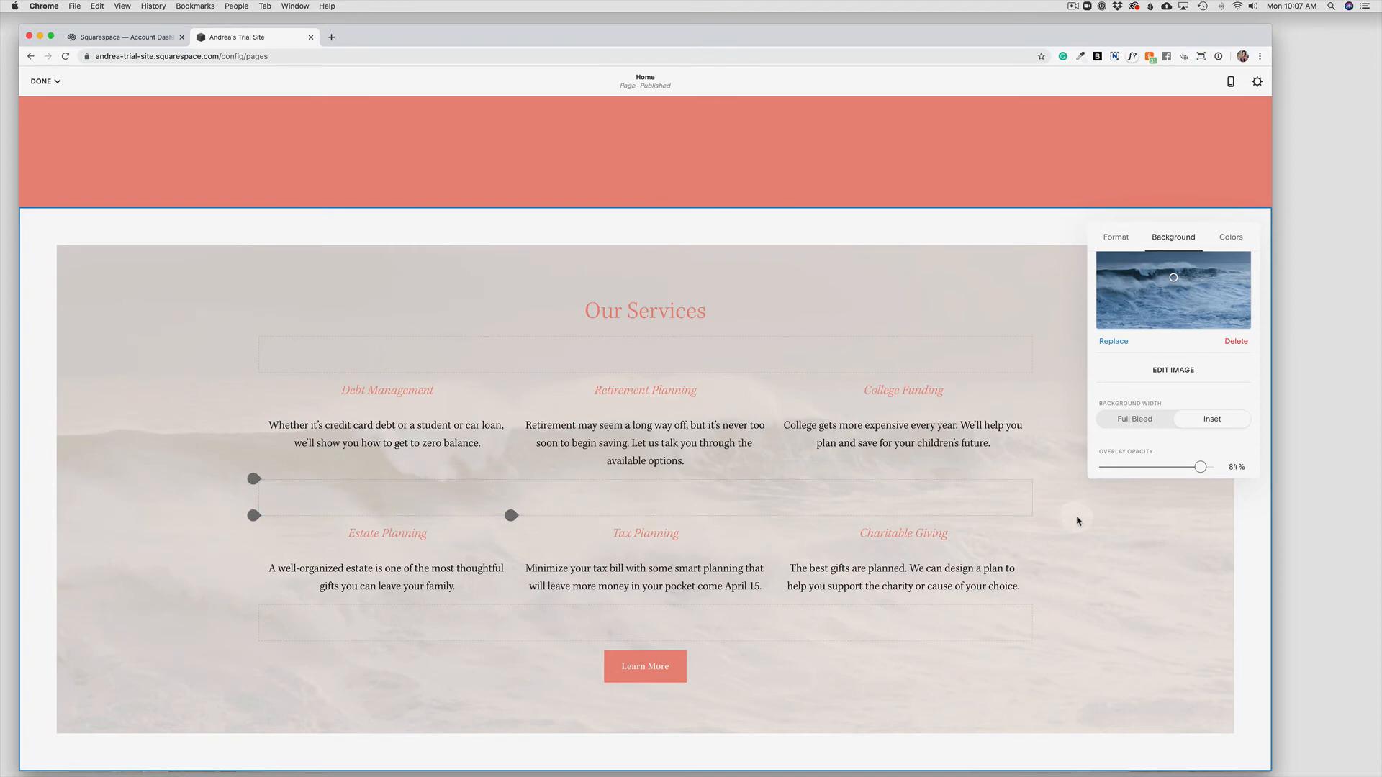
mouse_move(1157, 319)
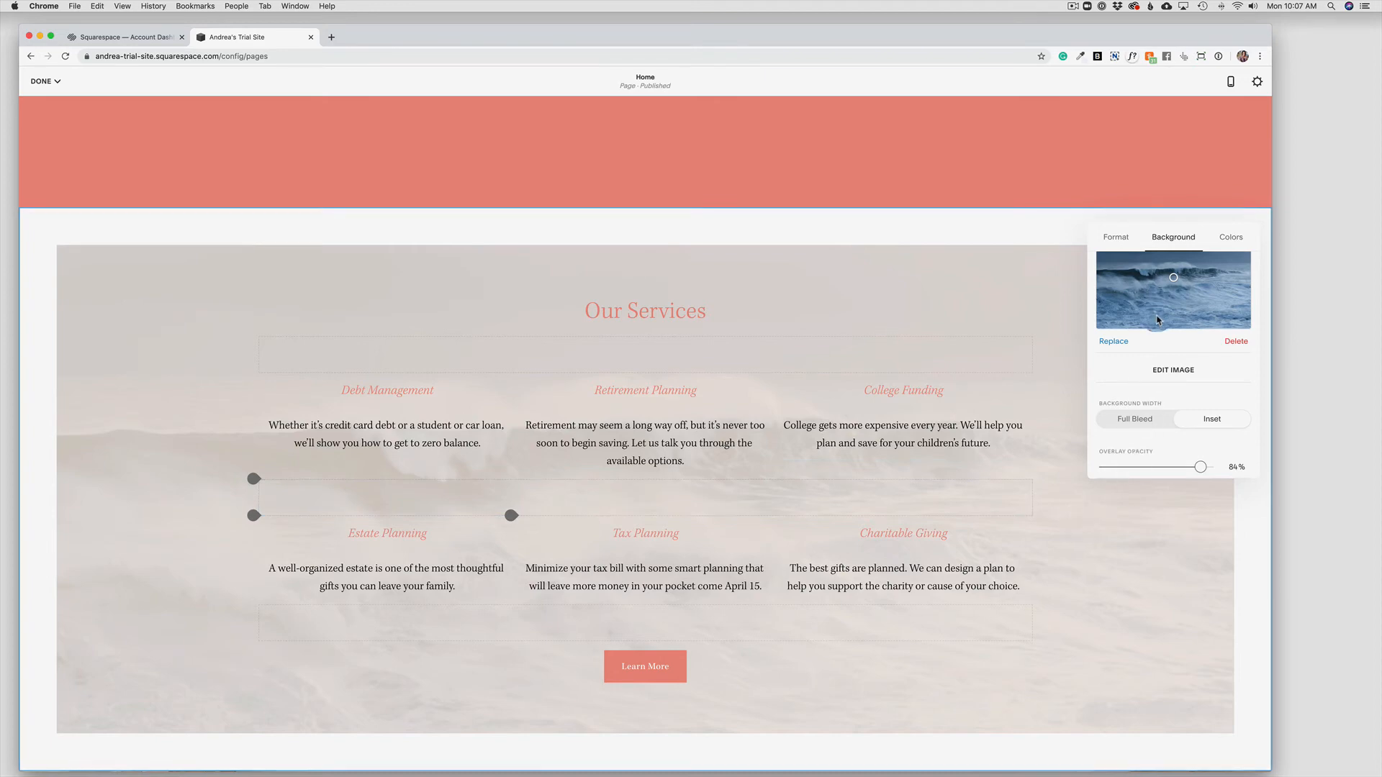
left_click(1229, 238)
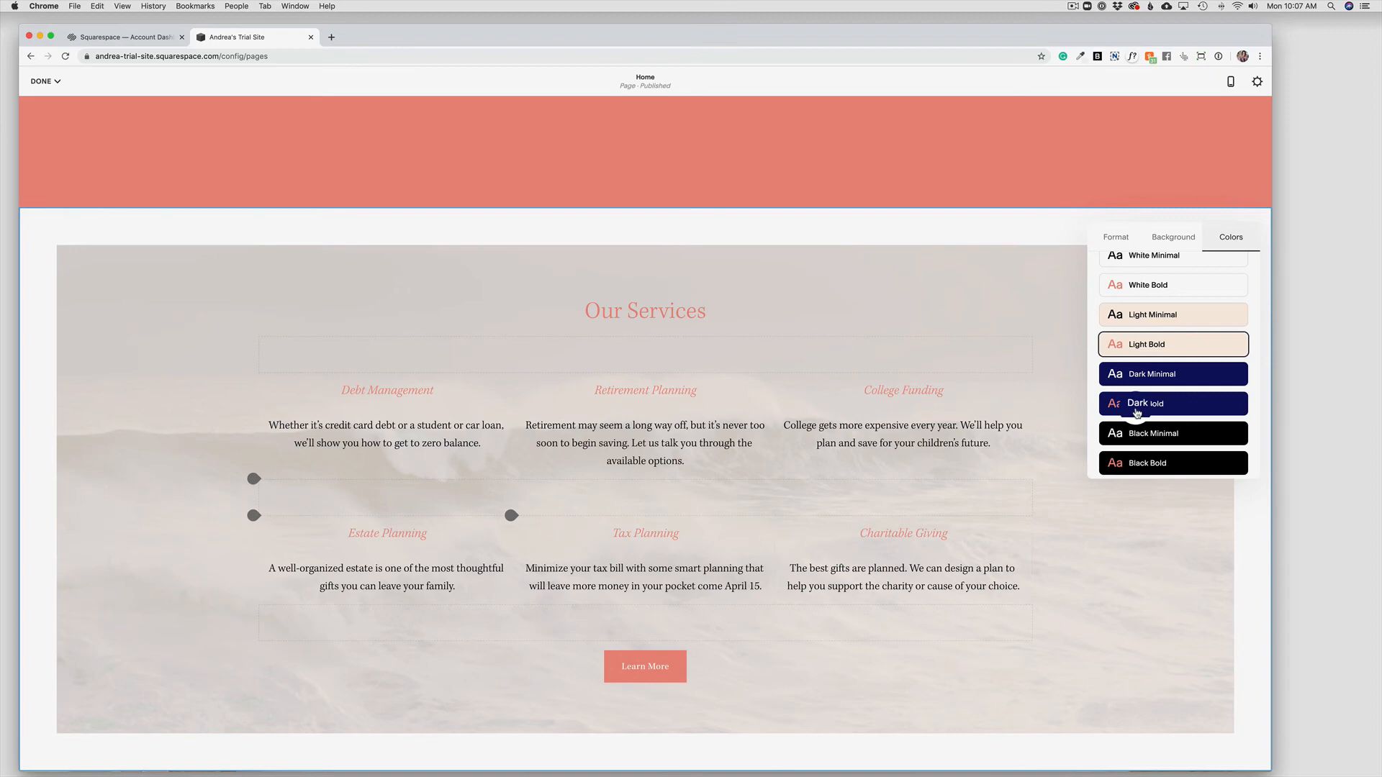
Step: Apply the Dark Bold colour theme to the Our Services section
scroll("down", 3)
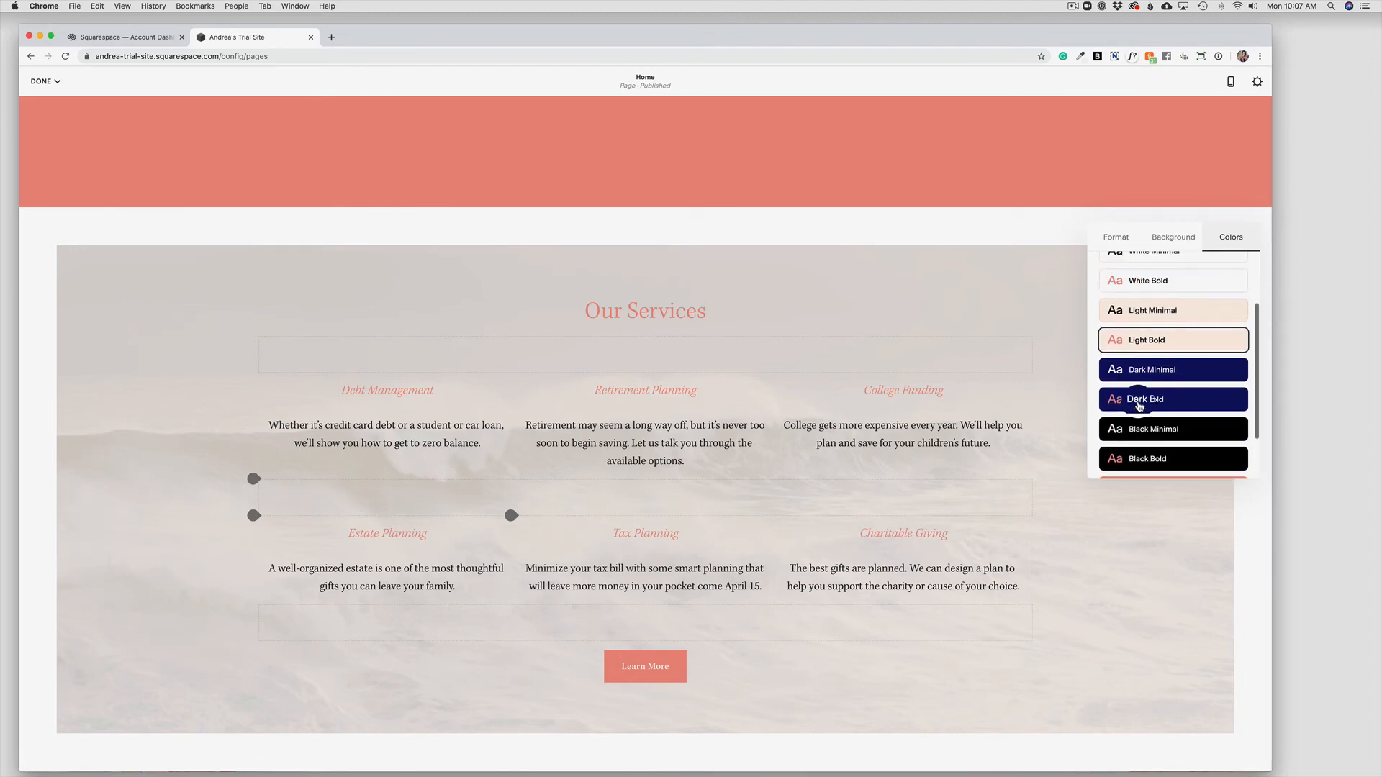
left_click(1172, 399)
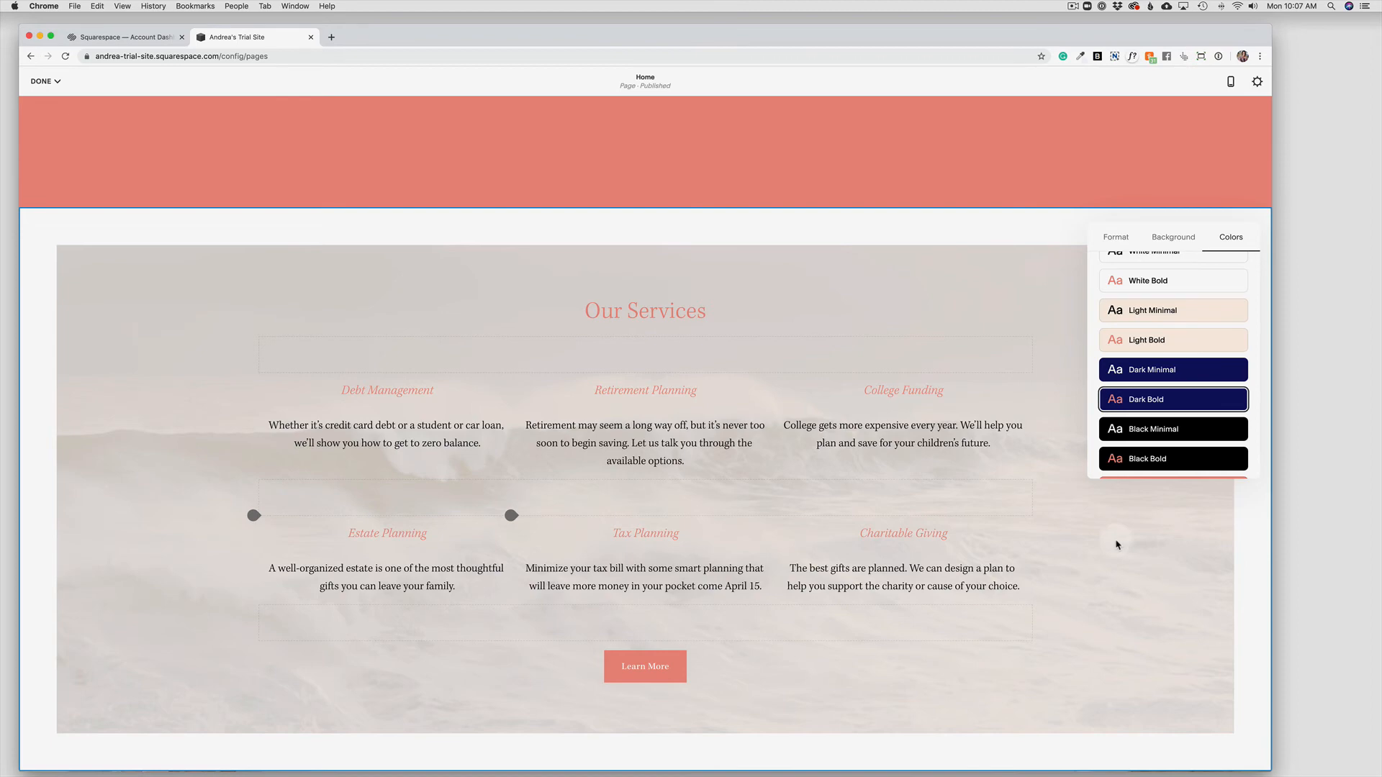
left_click(1114, 238)
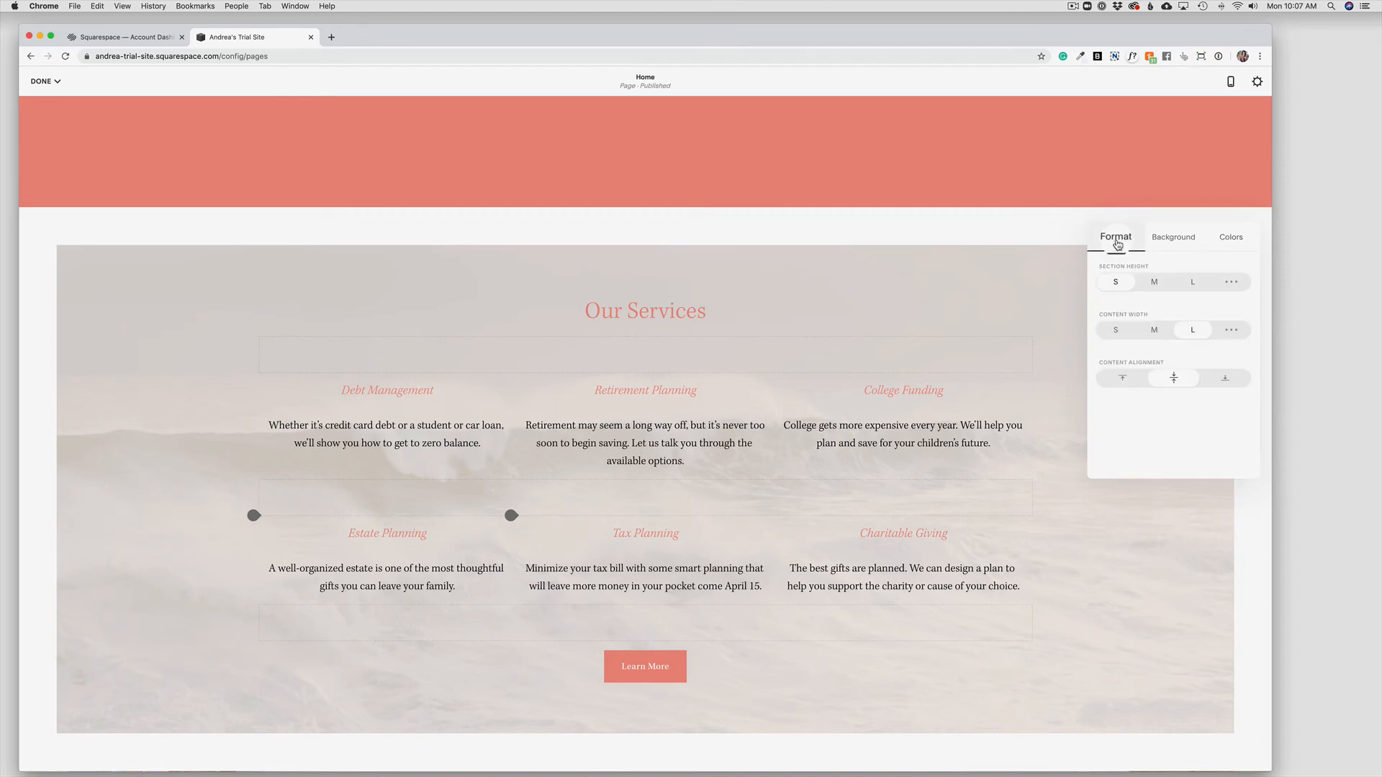
Step: Keep content width L and set a custom section height of about 32
left_click(645, 311)
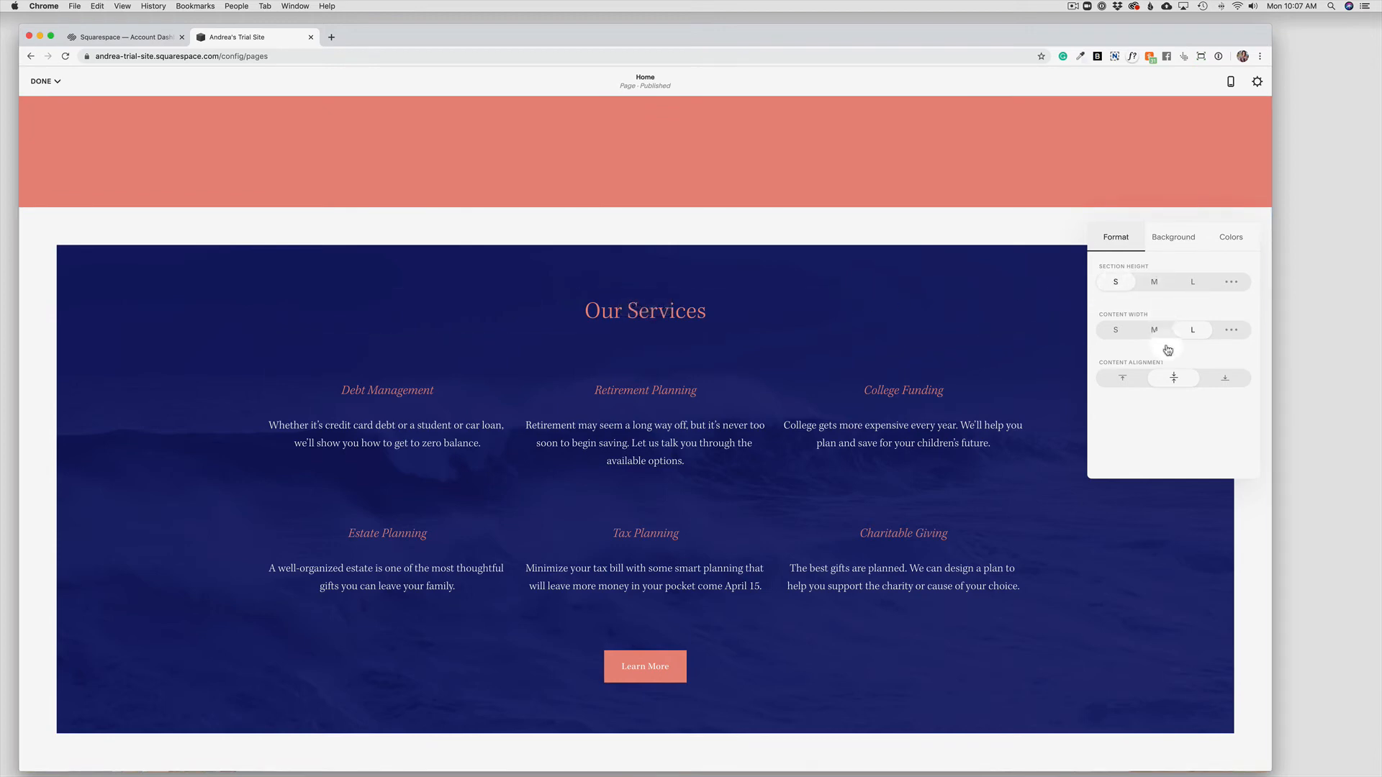
mouse_move(1172, 245)
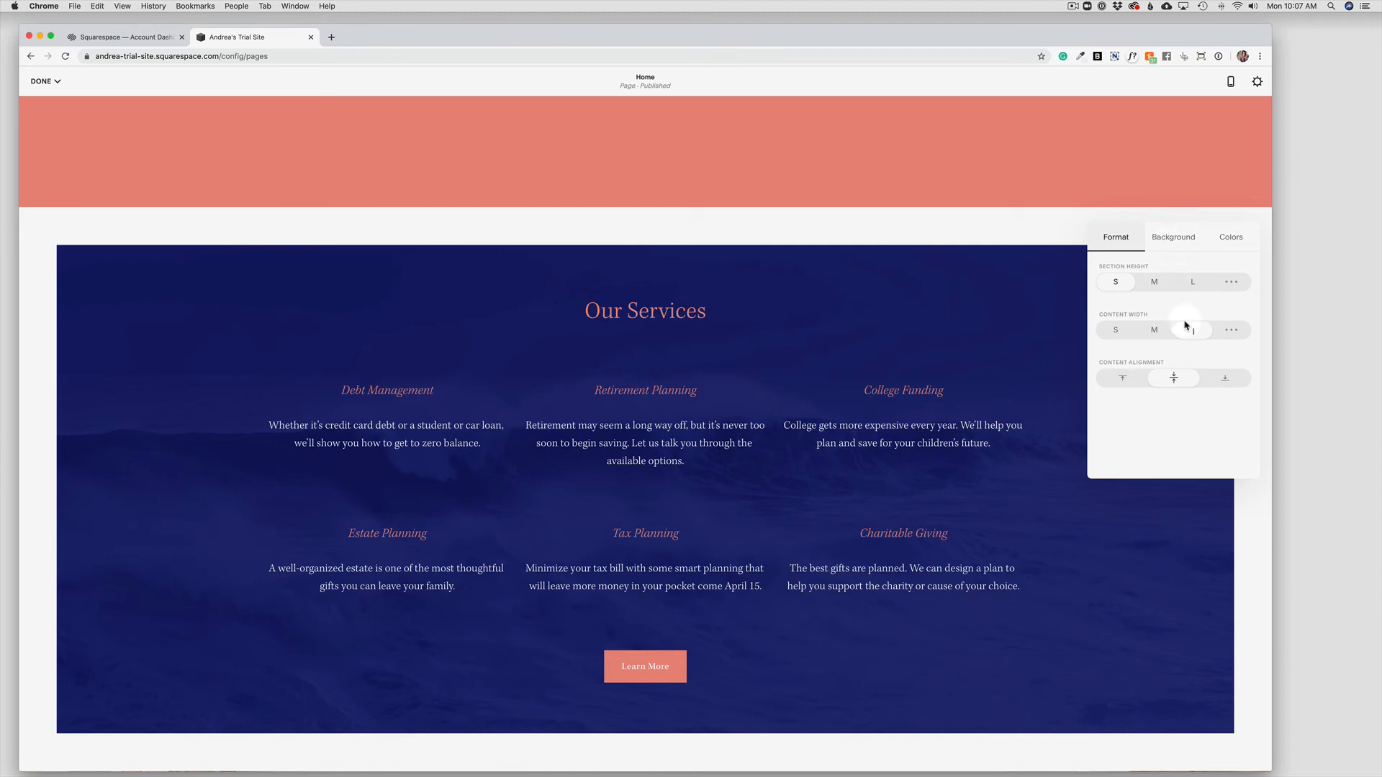
left_click(1192, 328)
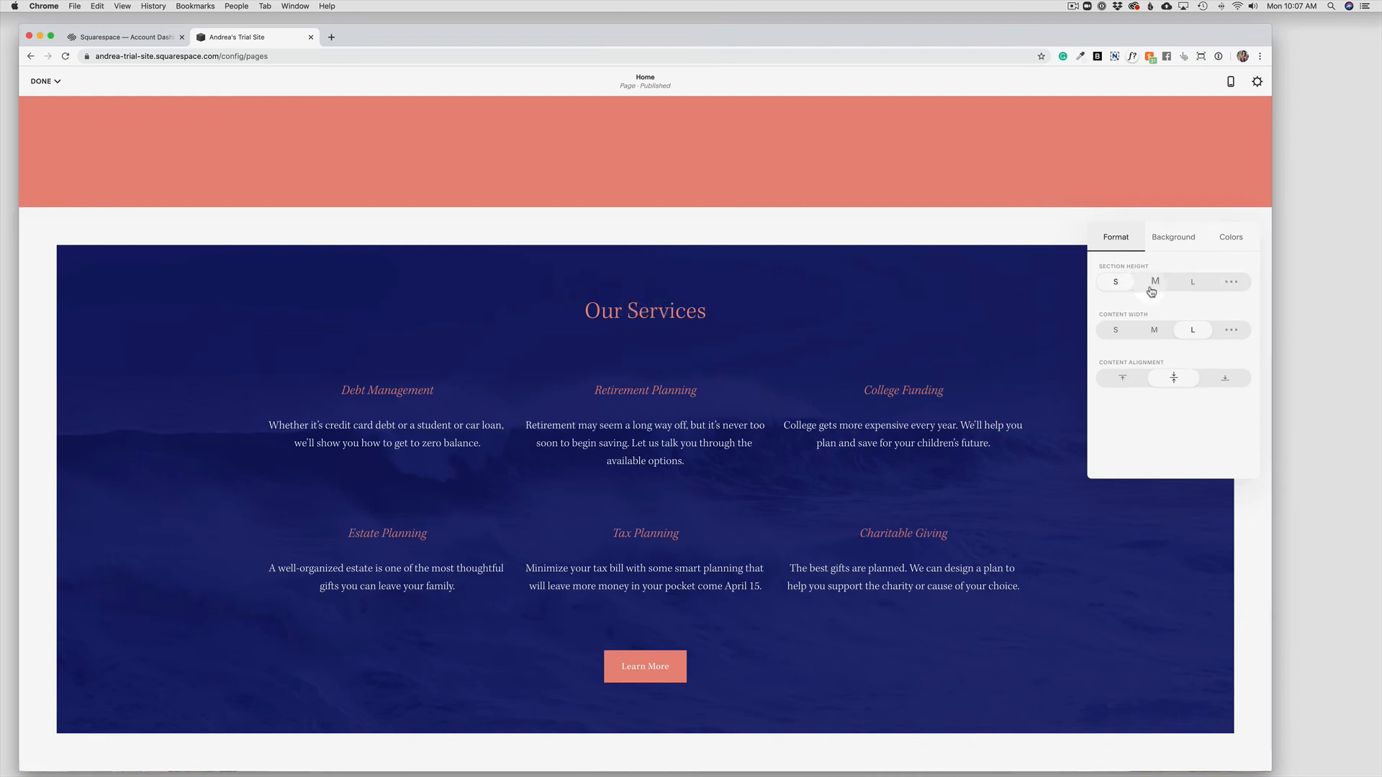
left_click(1192, 281)
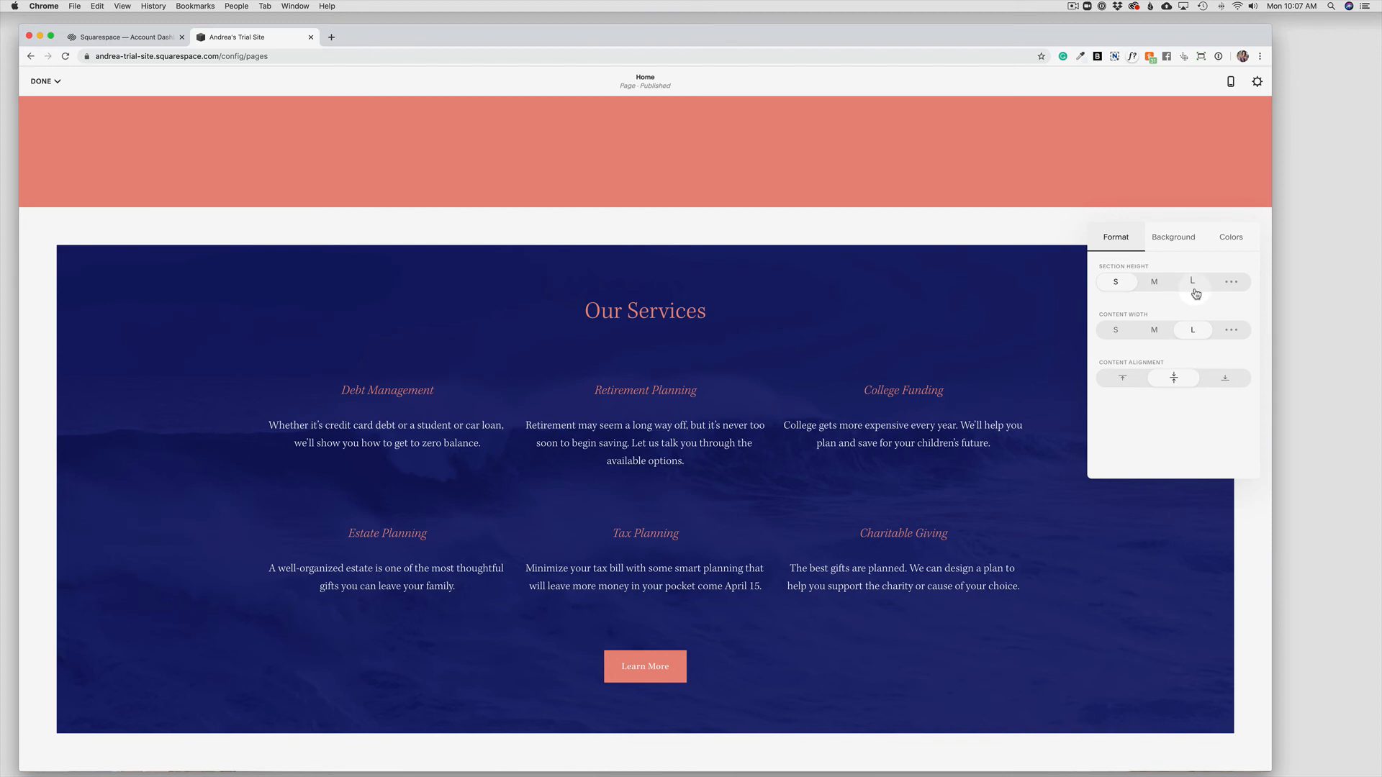
left_click(1231, 282)
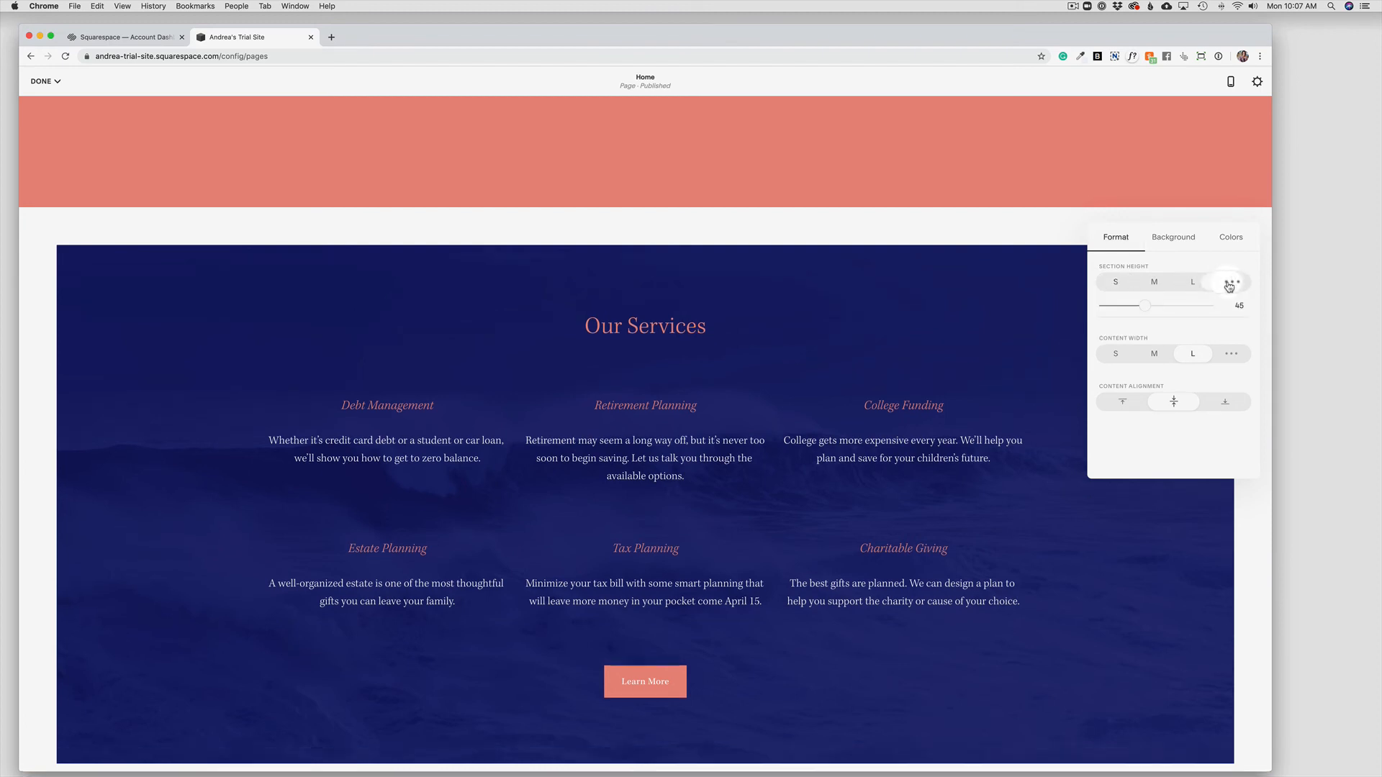
left_click_drag(1145, 305, 1155, 305)
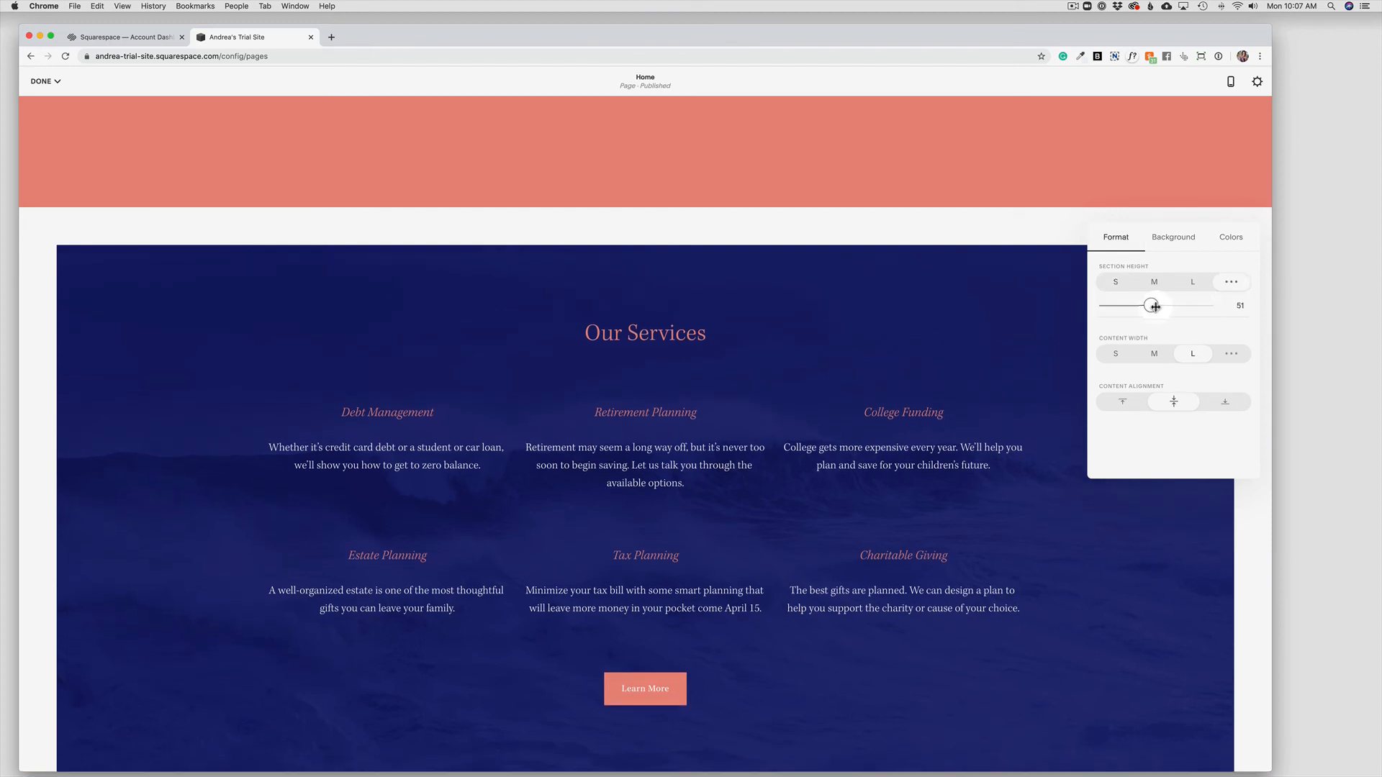
left_click_drag(1156, 305, 1131, 305)
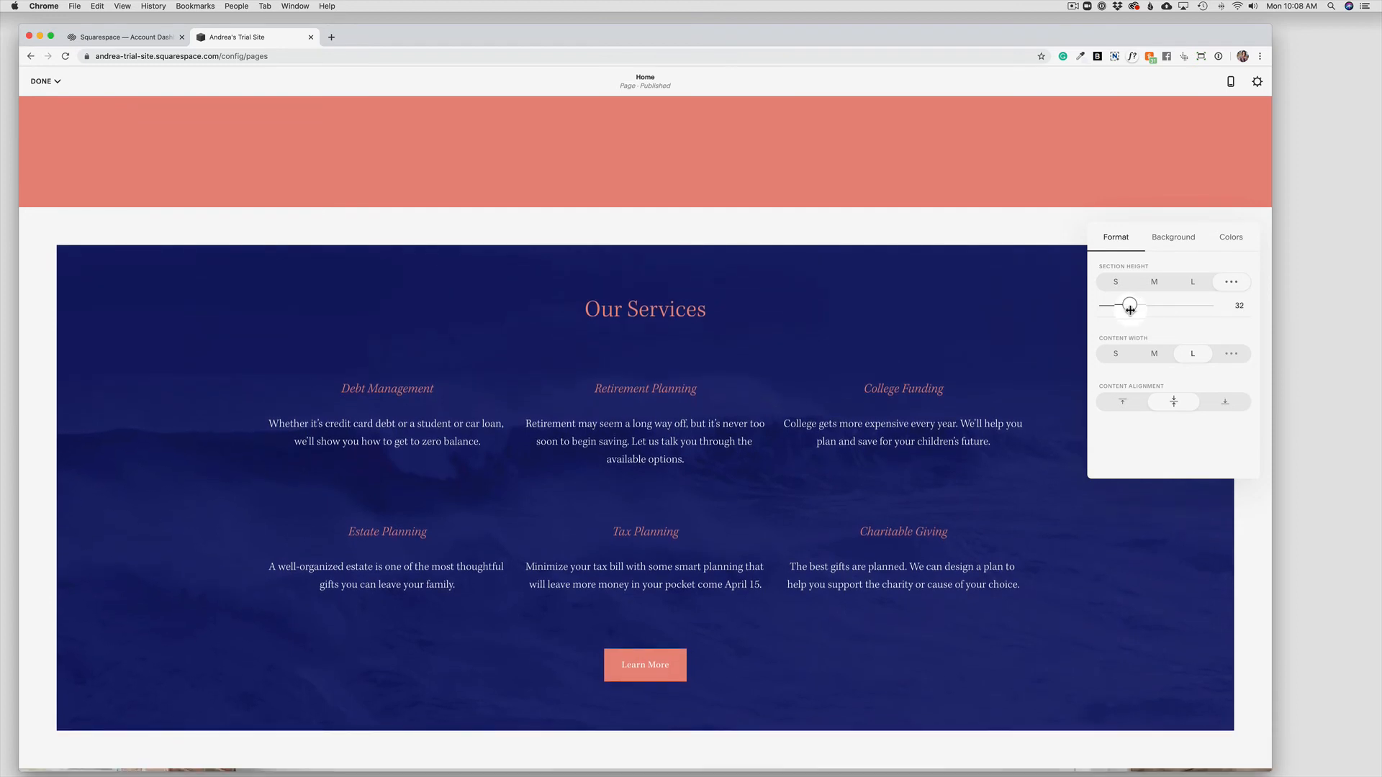
left_click_drag(1131, 305, 1120, 305)
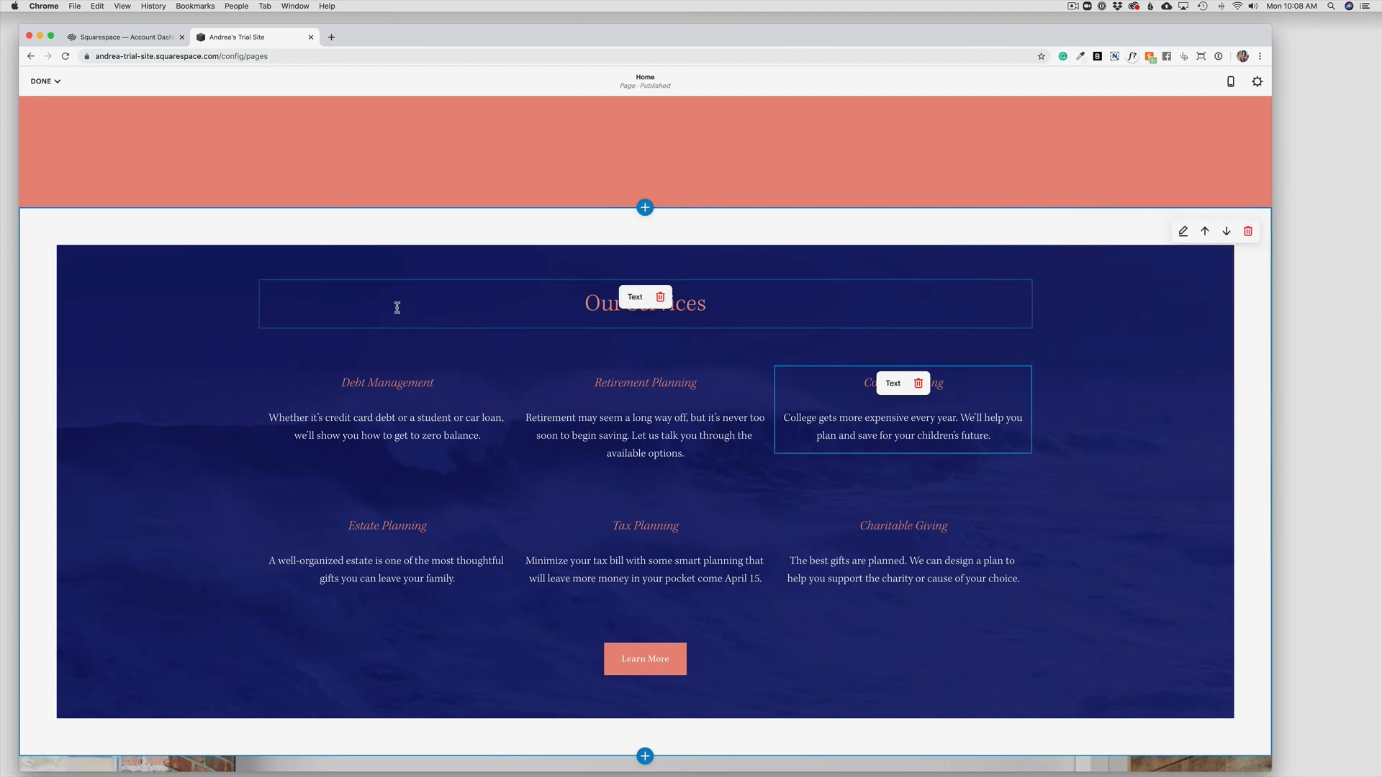
Step: Remove the extra coral text section so Our Services sits below the hero
scroll("down", 3)
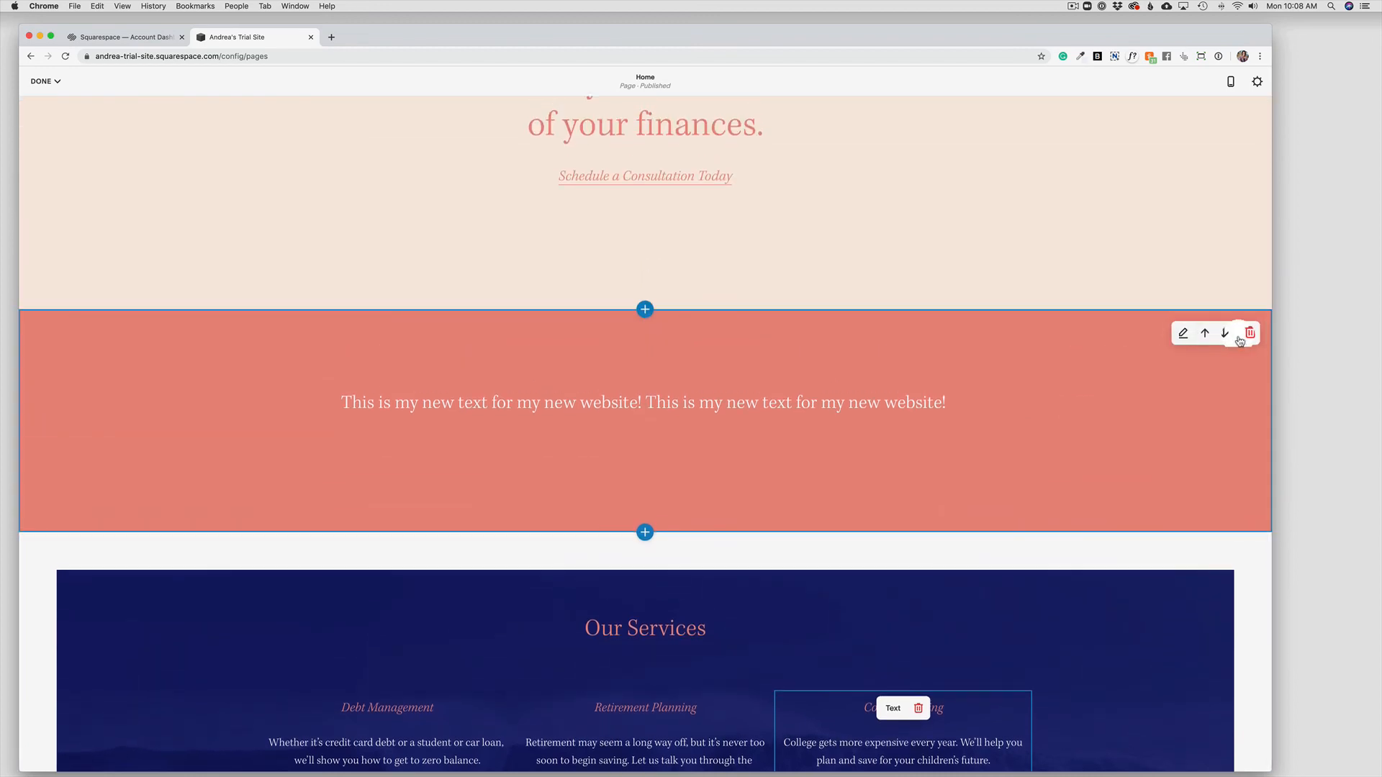
left_click(1250, 333)
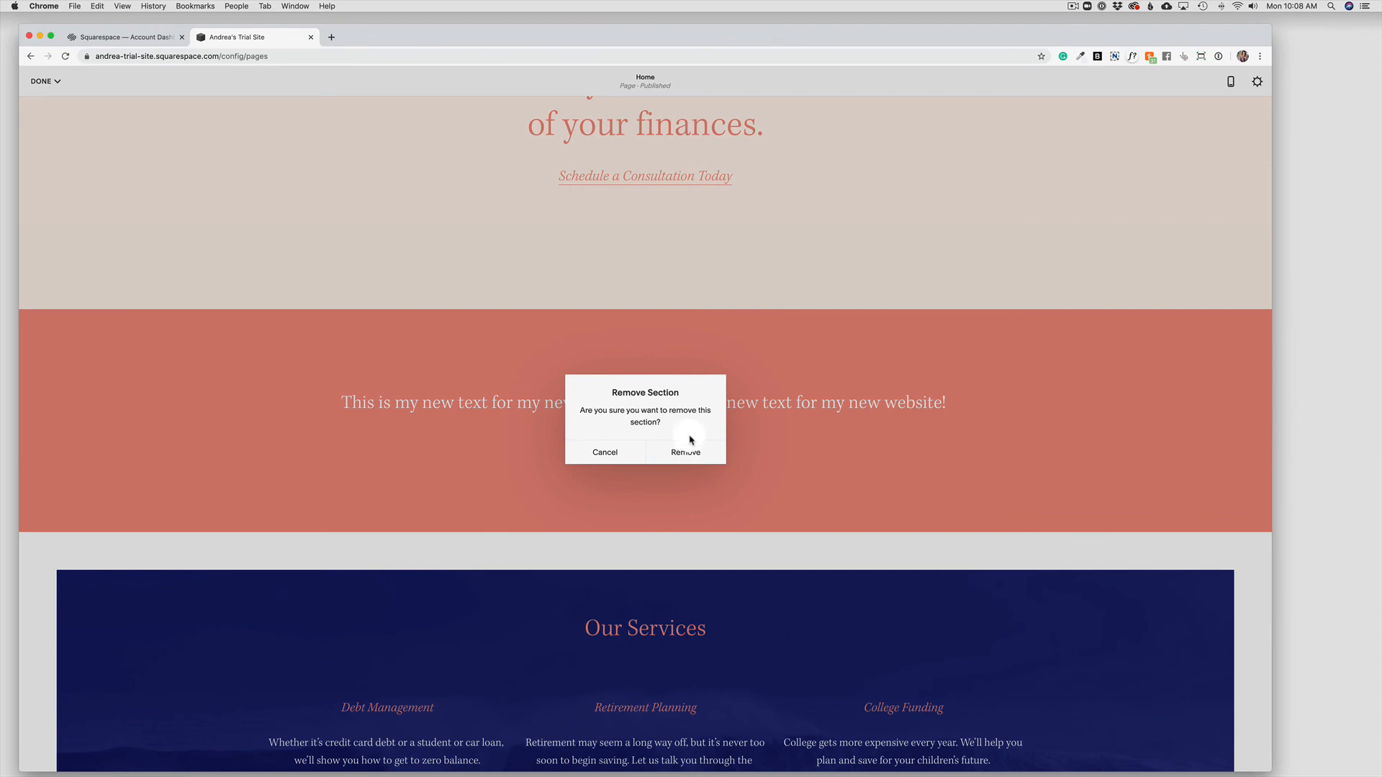
left_click(685, 452)
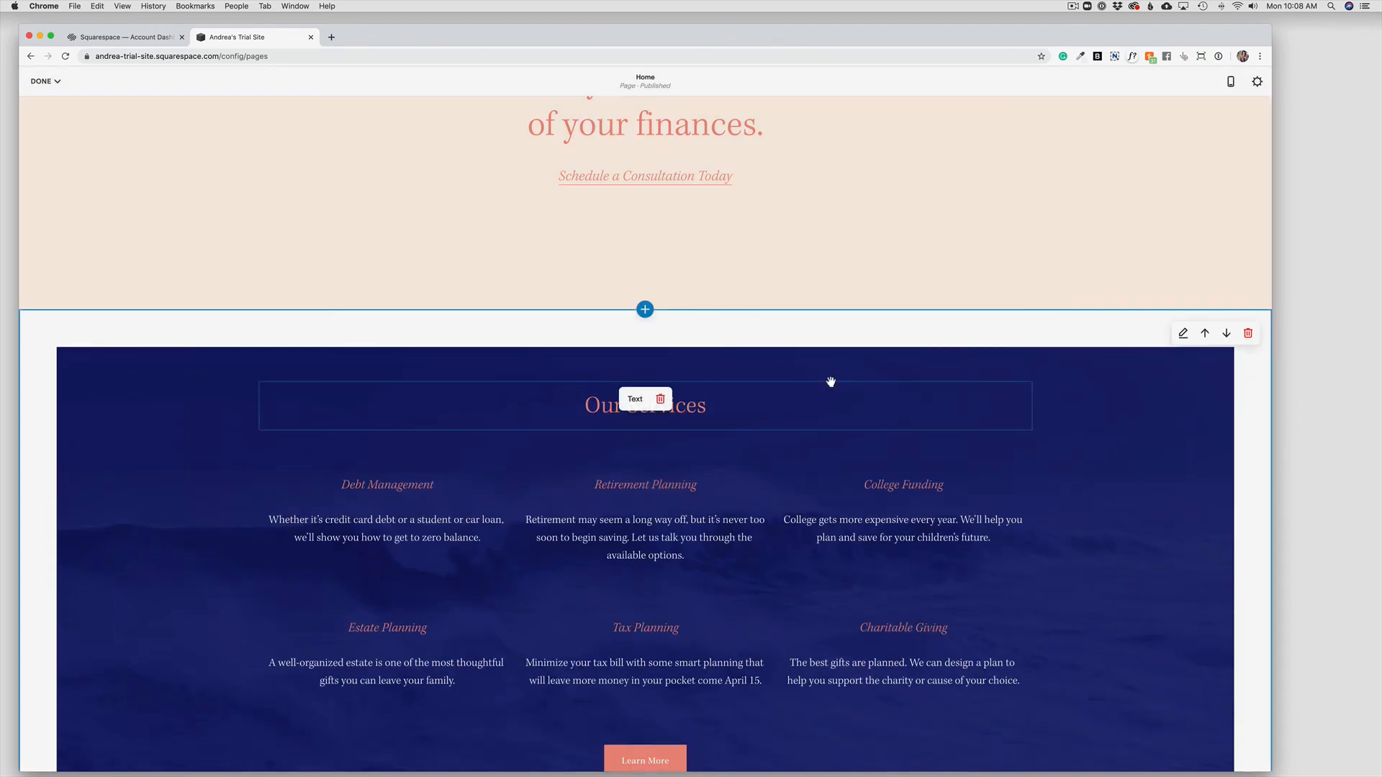
scroll("down", 3)
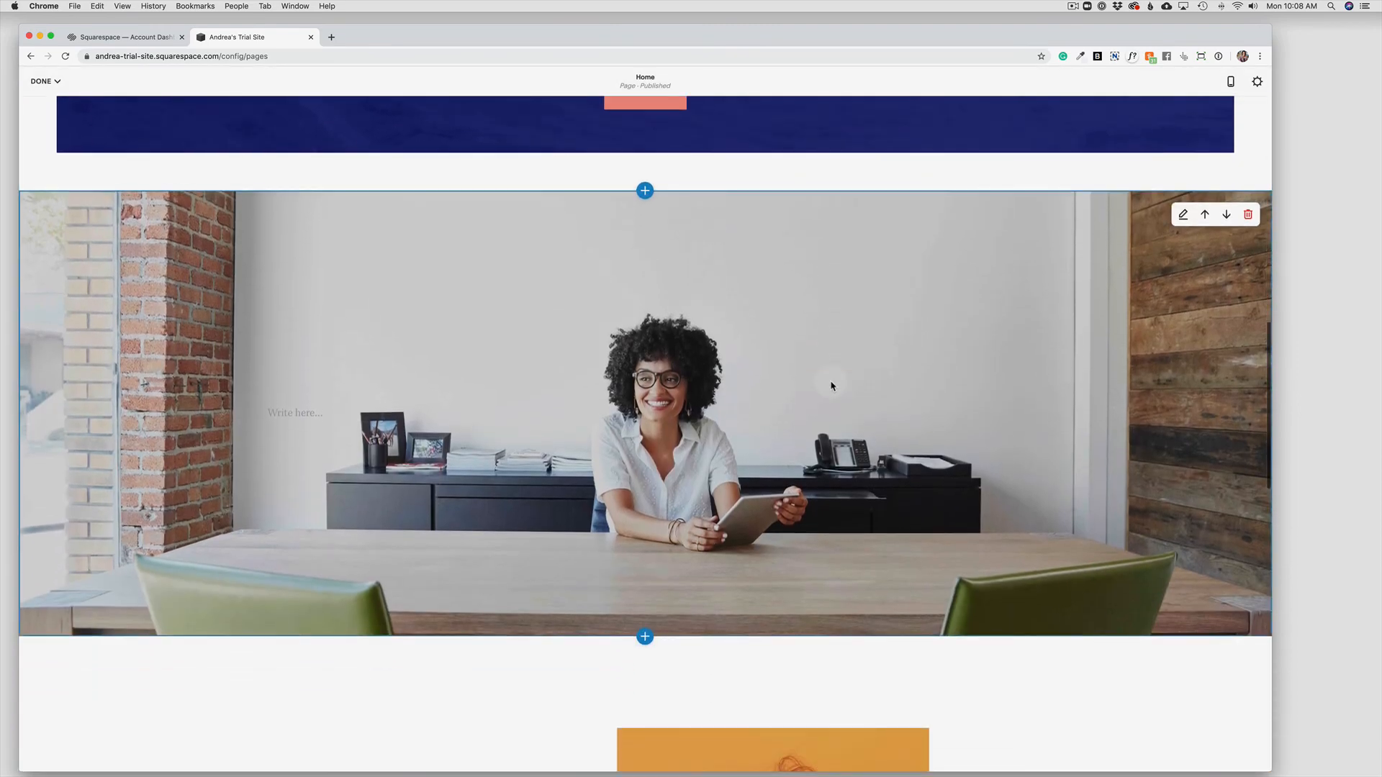
scroll("down", 3)
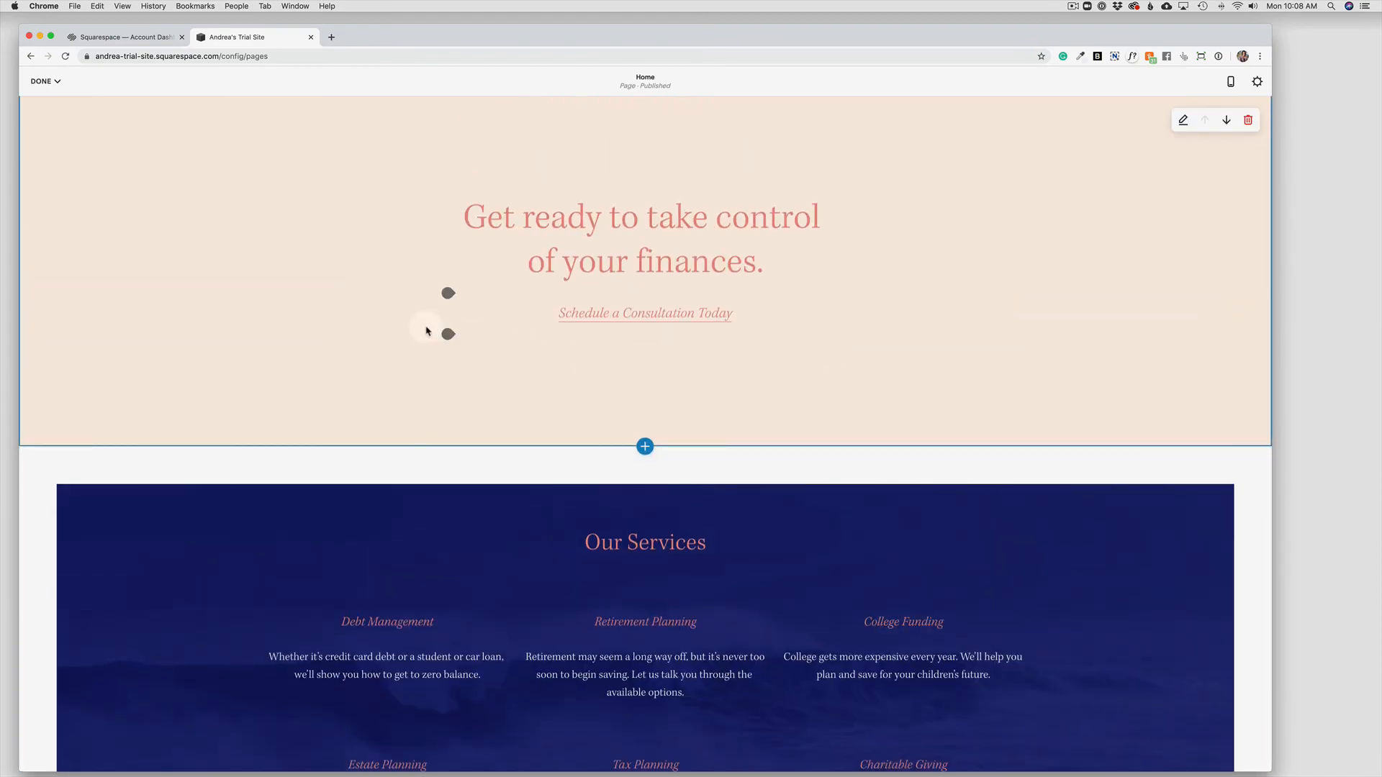
left_click(41, 81)
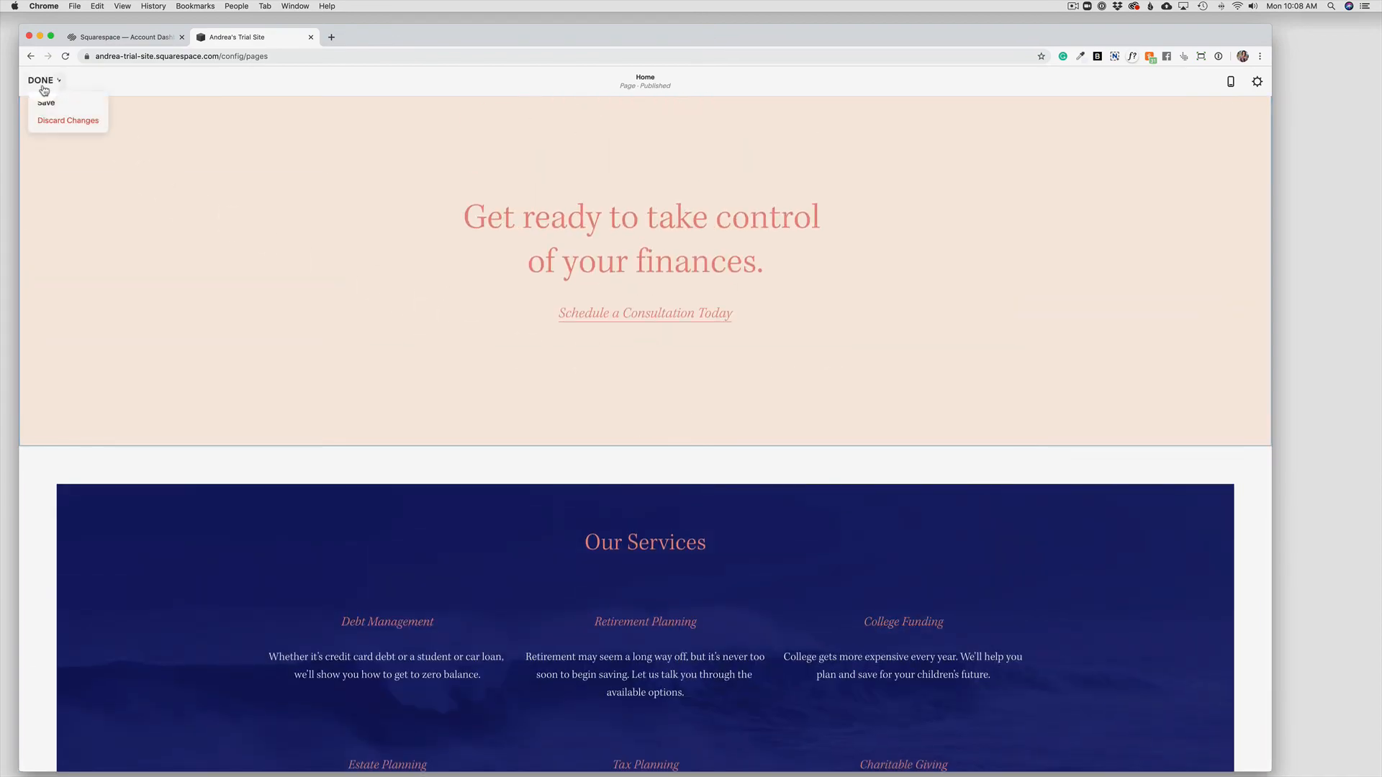
Step: Save the homepage edits via Done and review the saved Our Services section
left_click(46, 103)
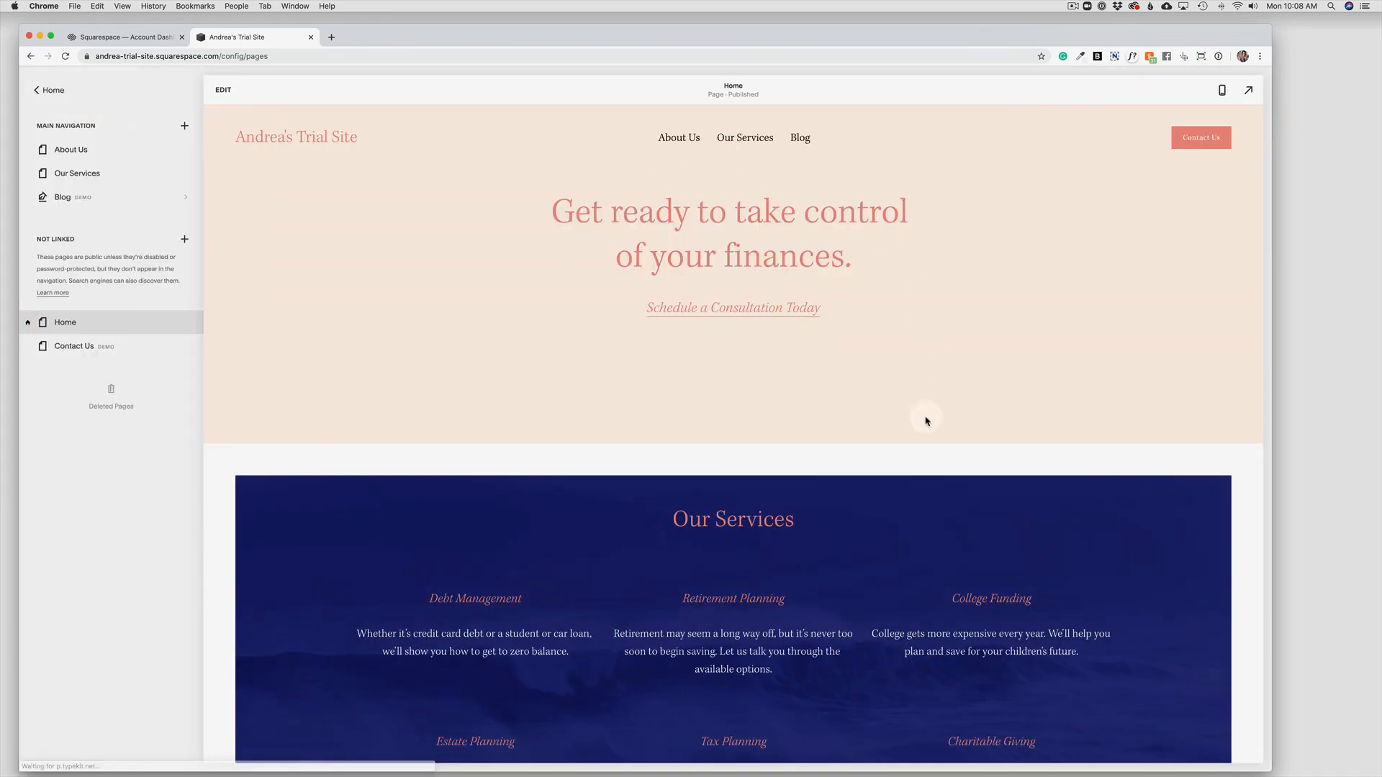
scroll("down", 3)
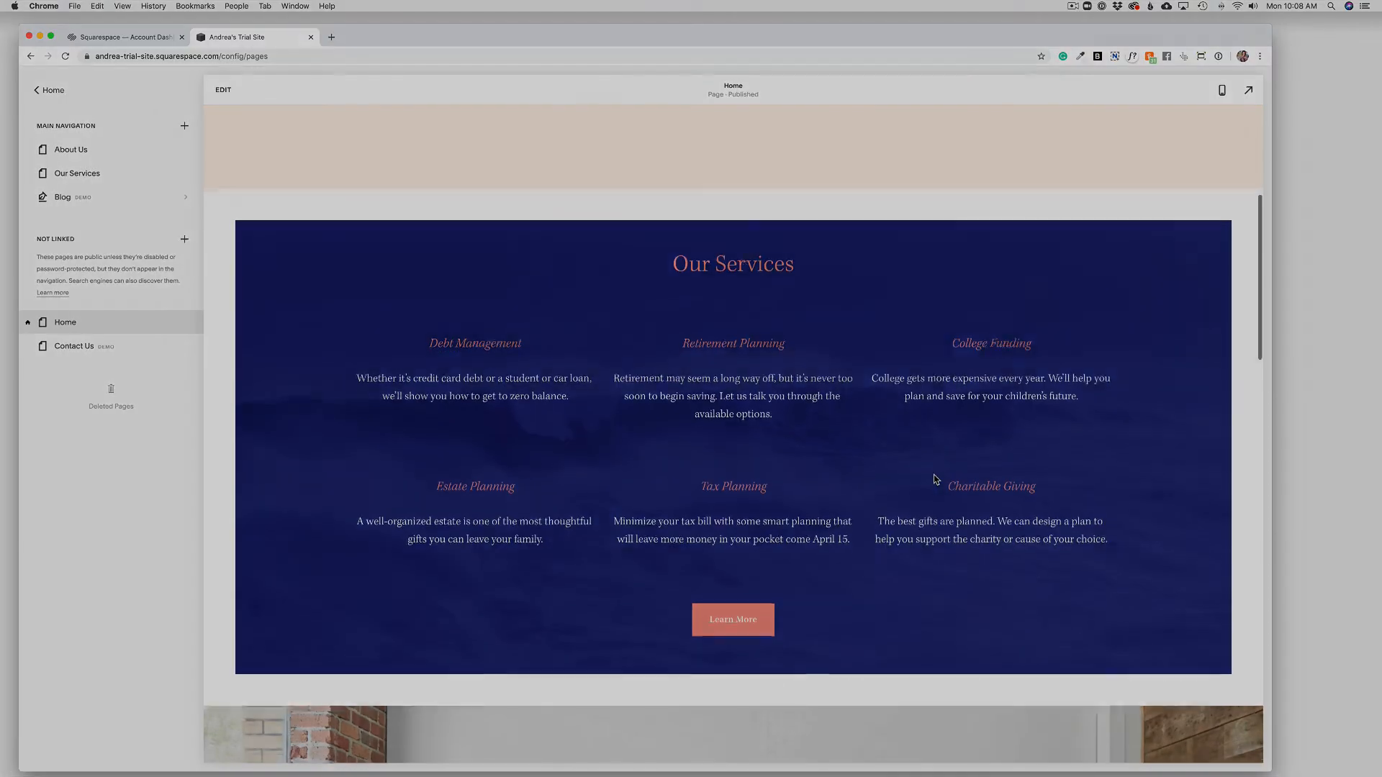